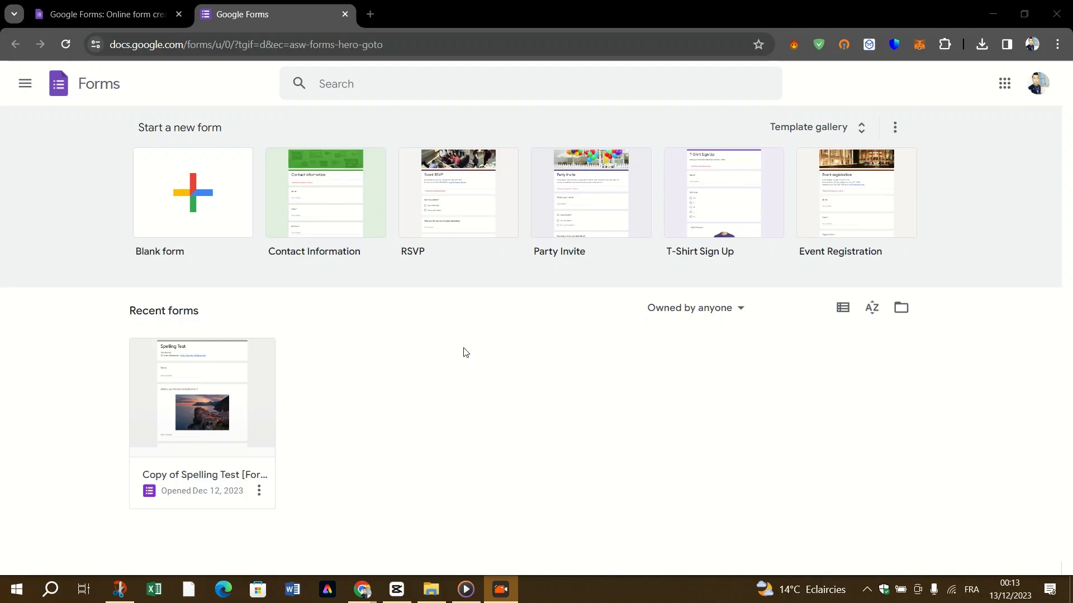
mouse_move(268, 339)
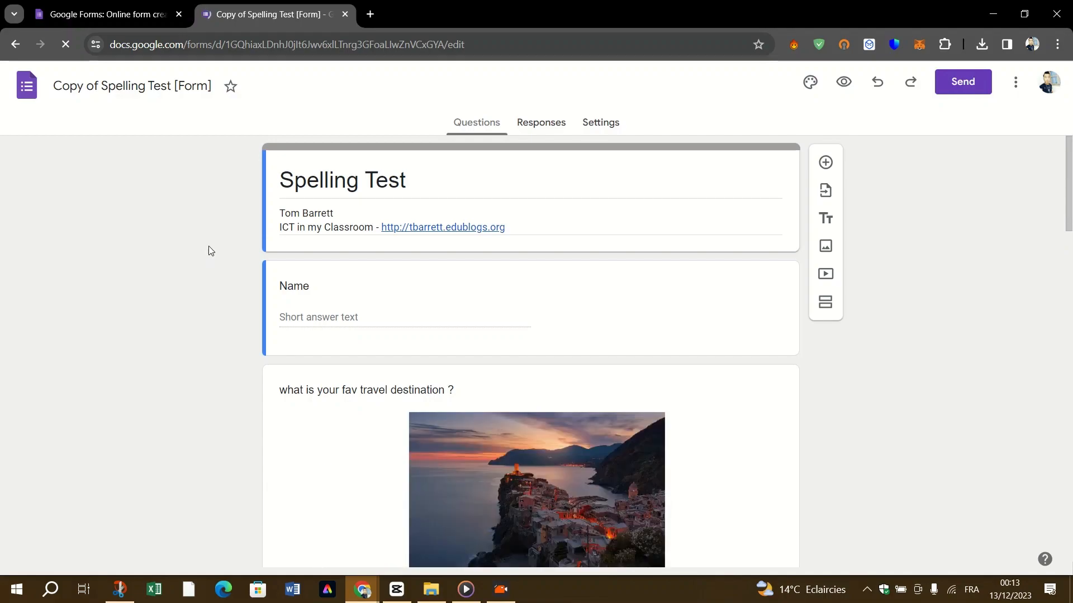
mouse_move(833, 81)
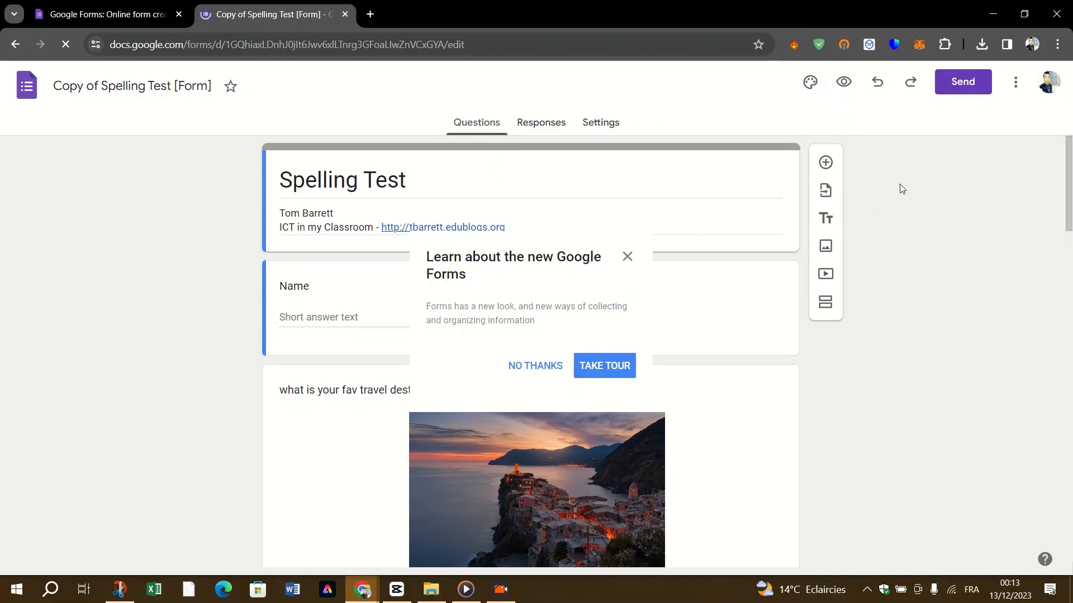
Step: Close the More menu and dismiss the 'Learn about the new Google Forms' tour with No Thanks
click(1015, 81)
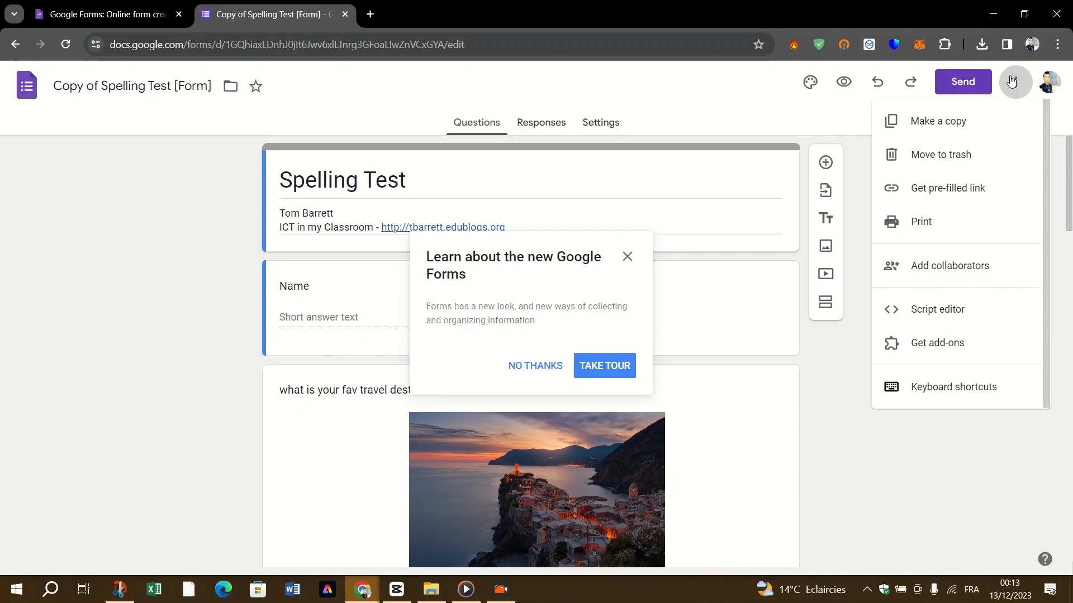
click(1012, 82)
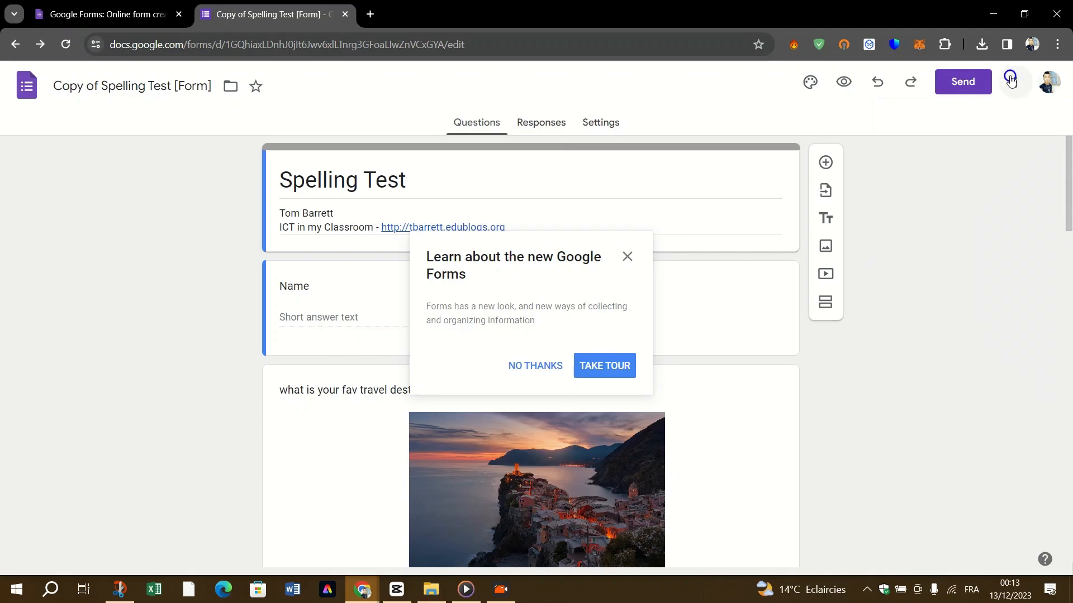
click(535, 366)
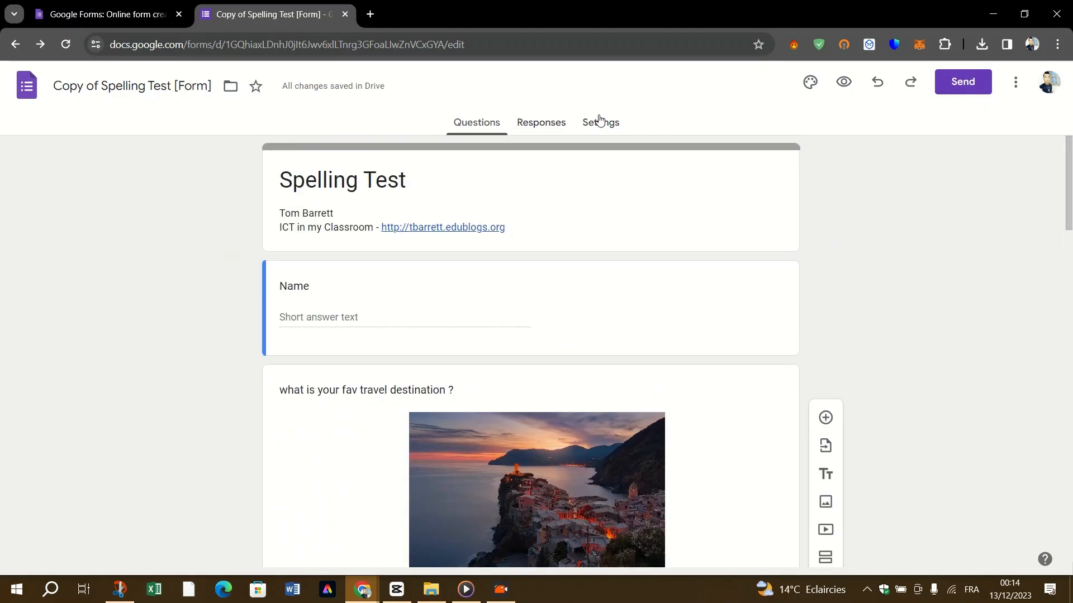
Step: Switch to the Spelling Test Settings tab, briefly revisit Questions, and scroll the settings sections
click(600, 122)
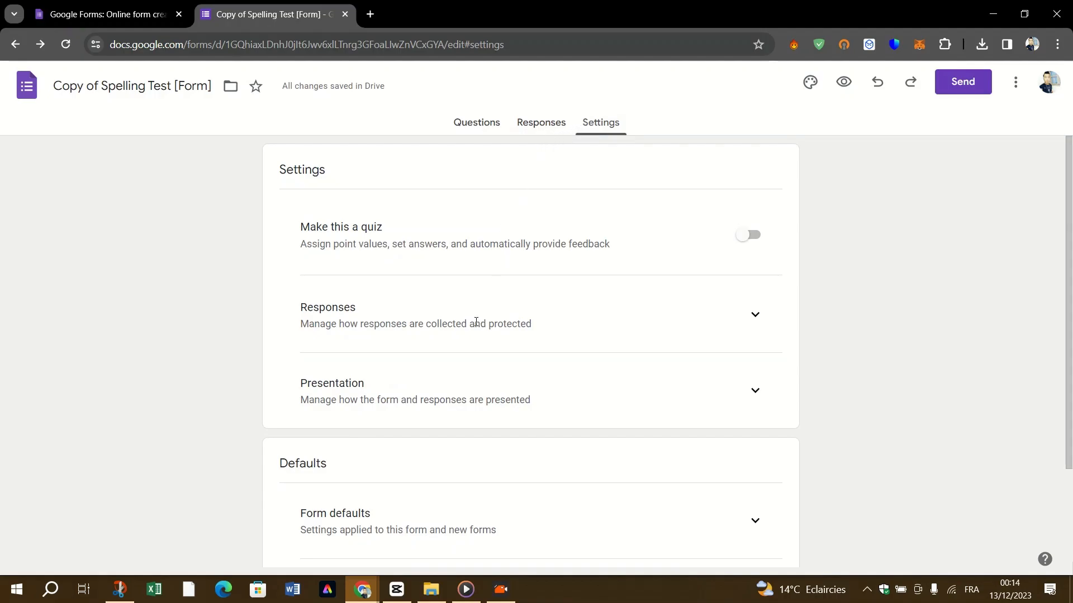
mouse_move(412, 134)
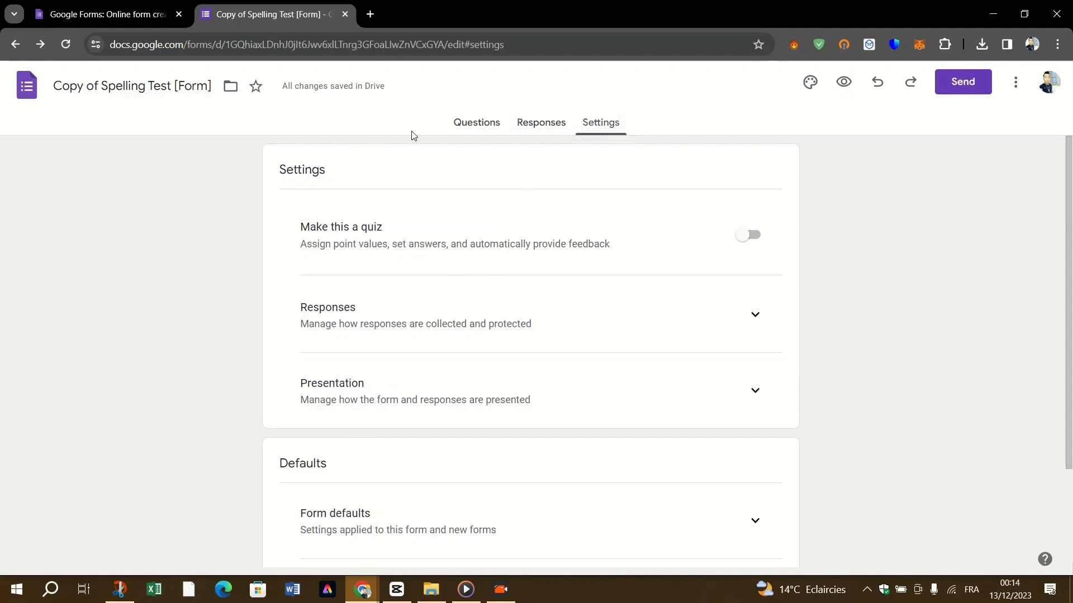
click(476, 122)
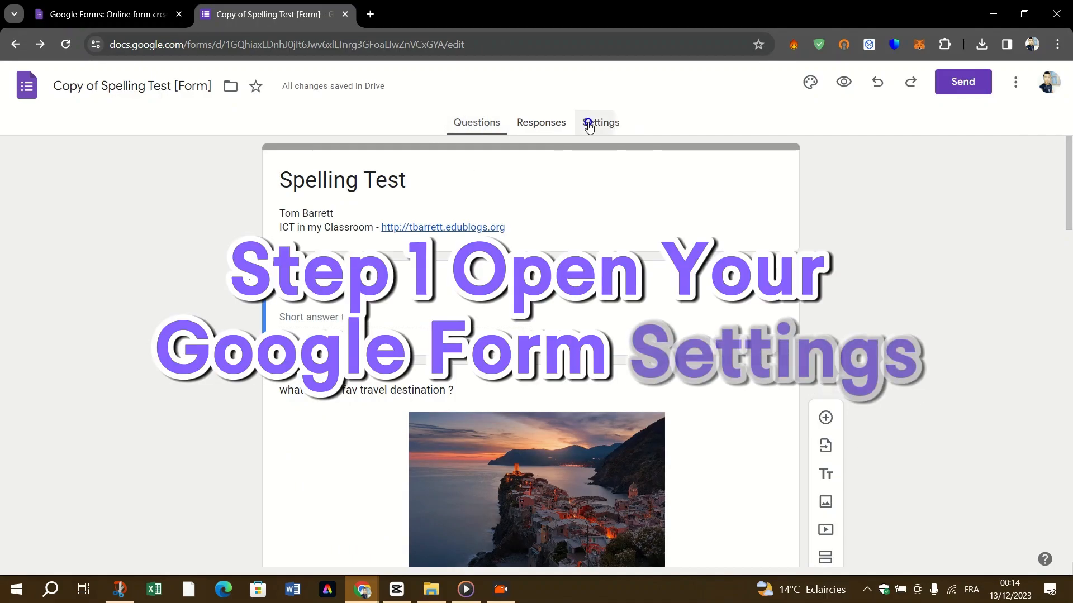
click(601, 122)
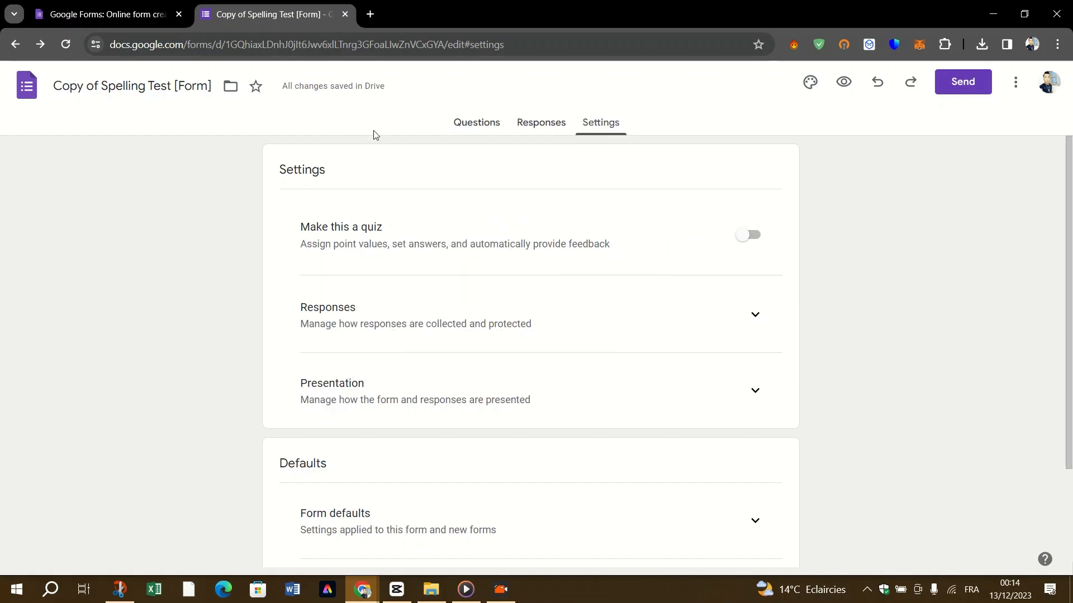
mouse_move(244, 166)
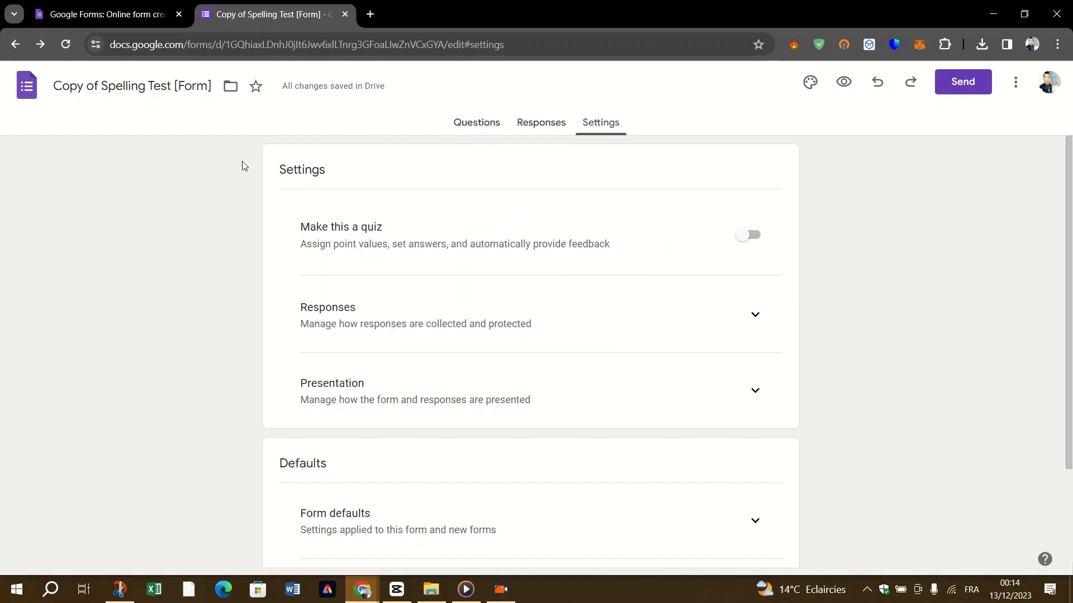
mouse_move(315, 137)
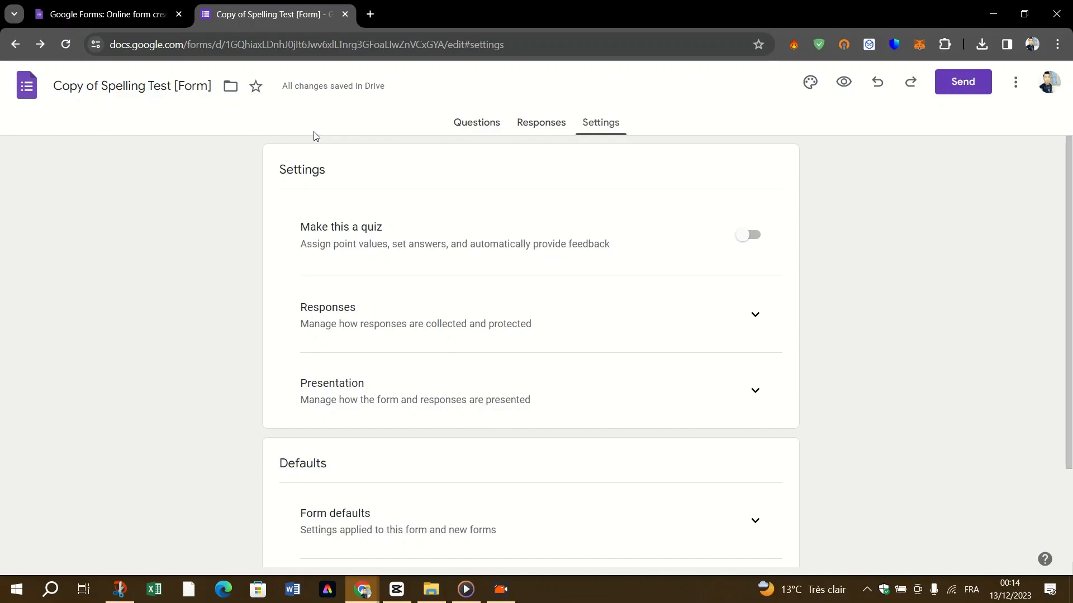
mouse_move(273, 139)
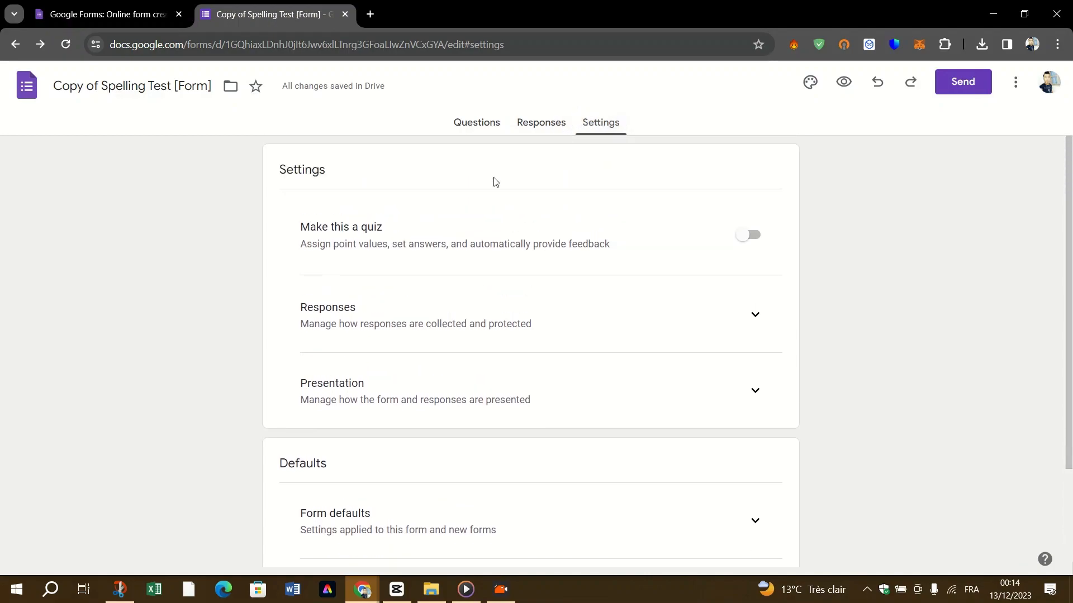
scroll(down, 3)
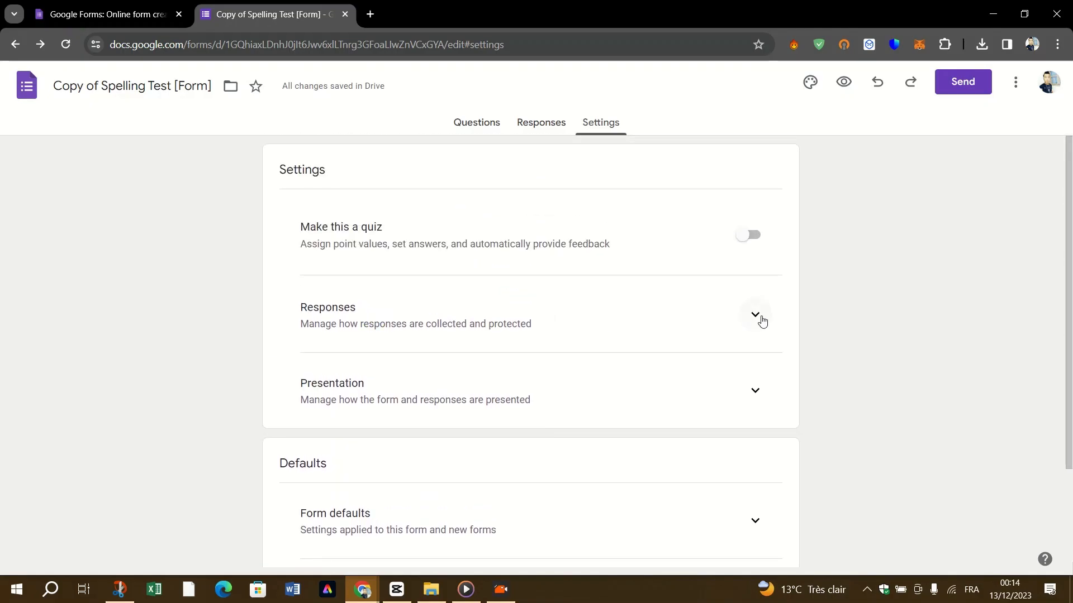
Step: Expand Responses and switch Limit to 1 response on, then back off
click(755, 314)
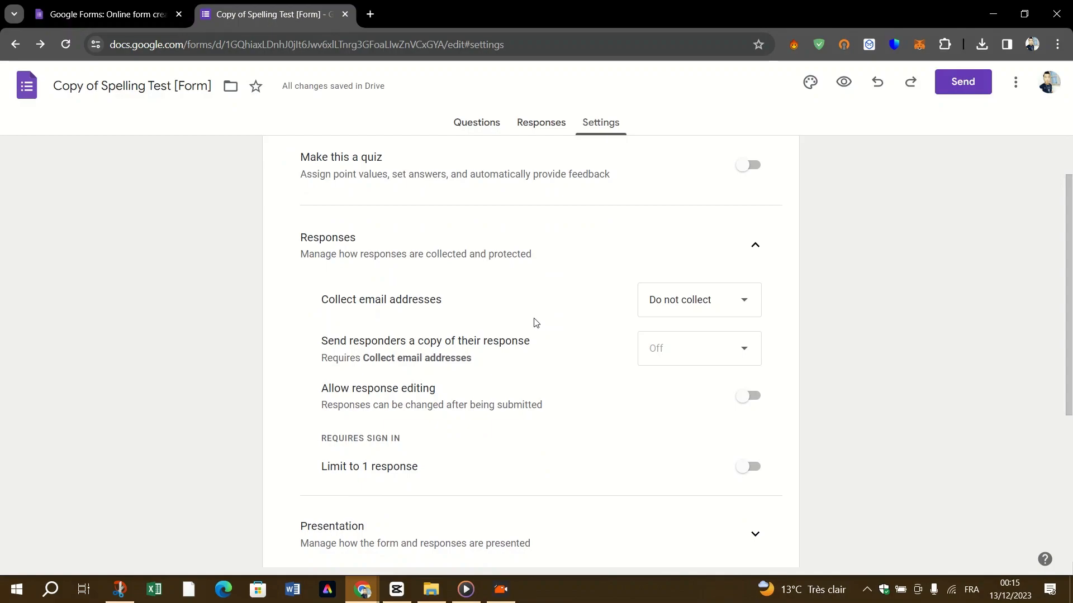
scroll(down, 3)
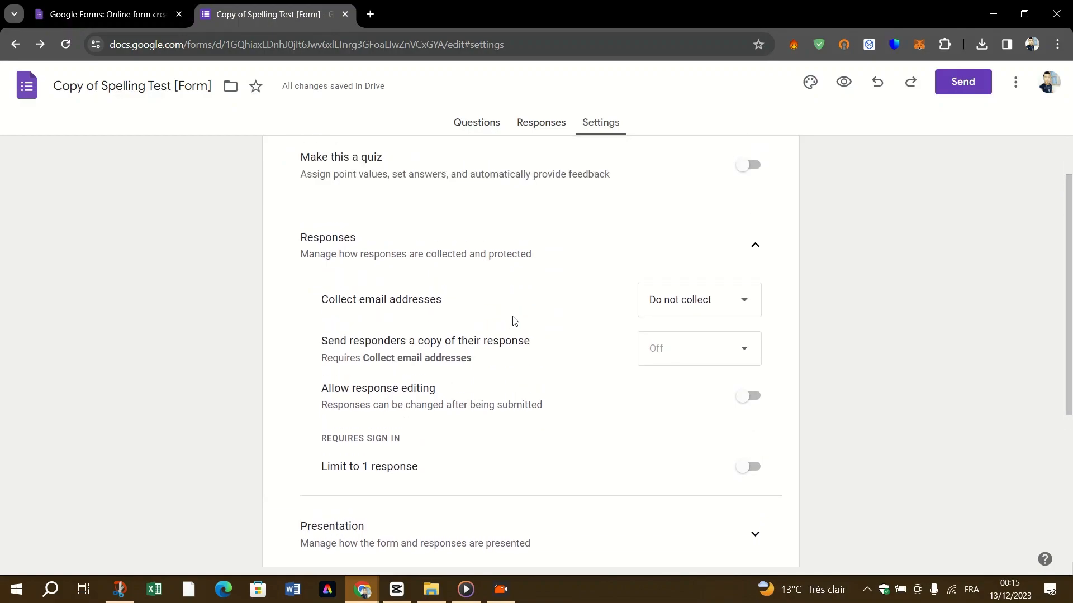
mouse_move(659, 316)
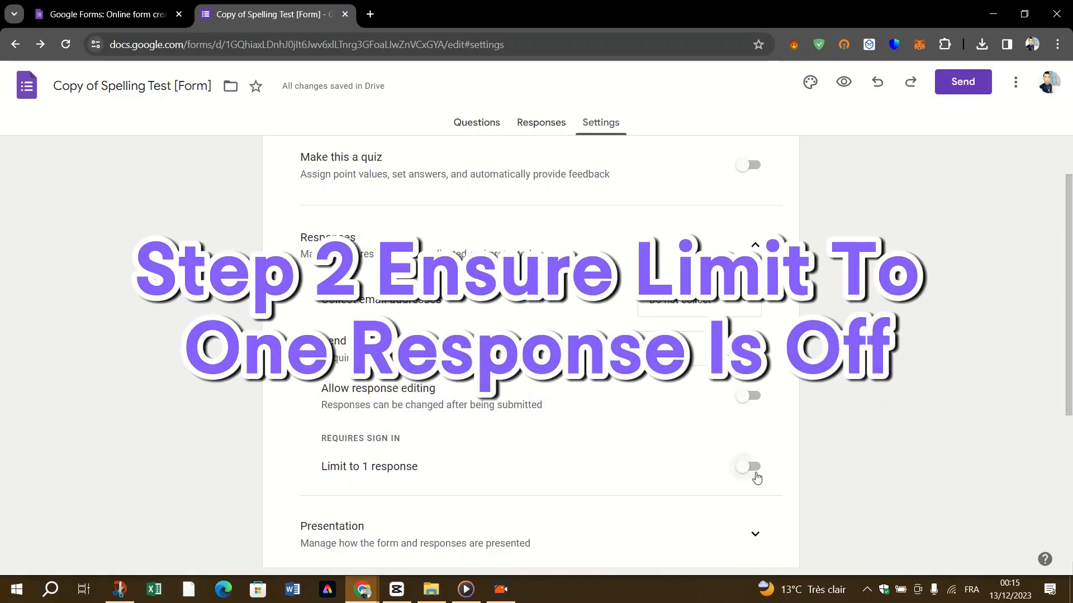
click(748, 467)
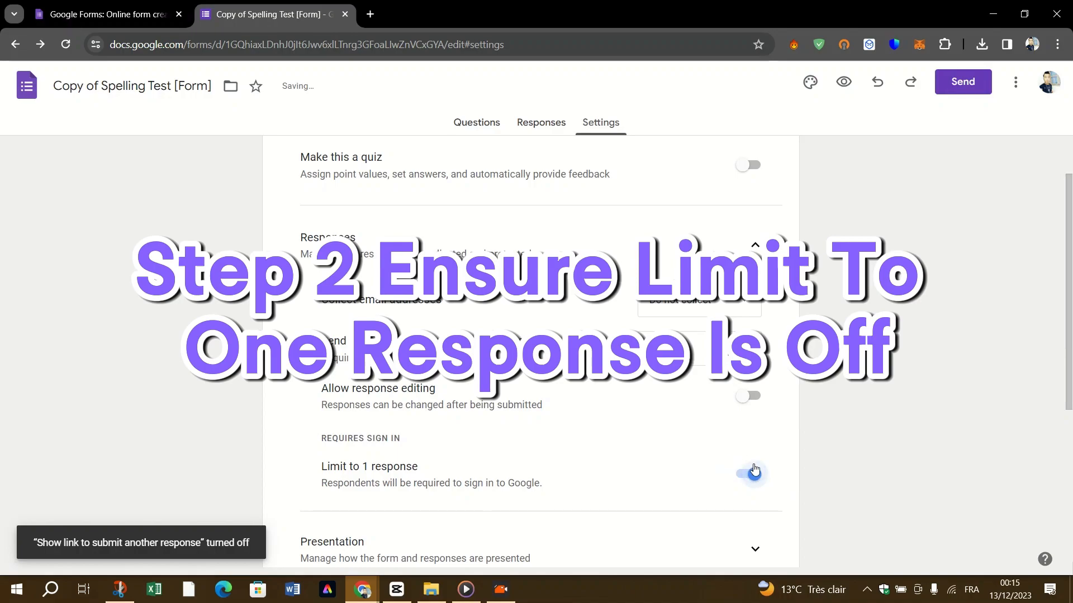
click(747, 473)
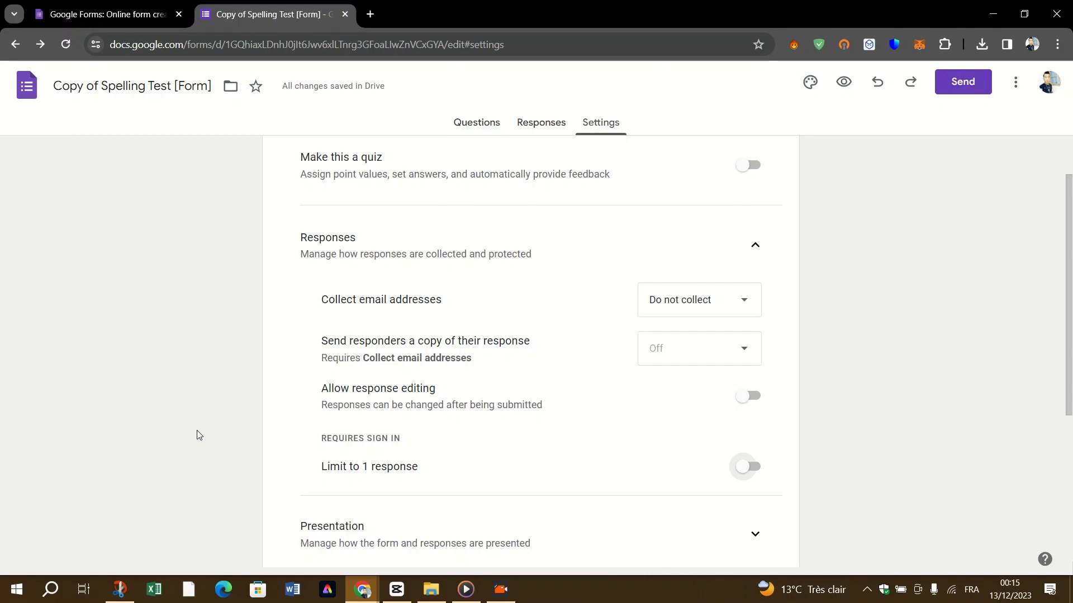
mouse_move(813, 406)
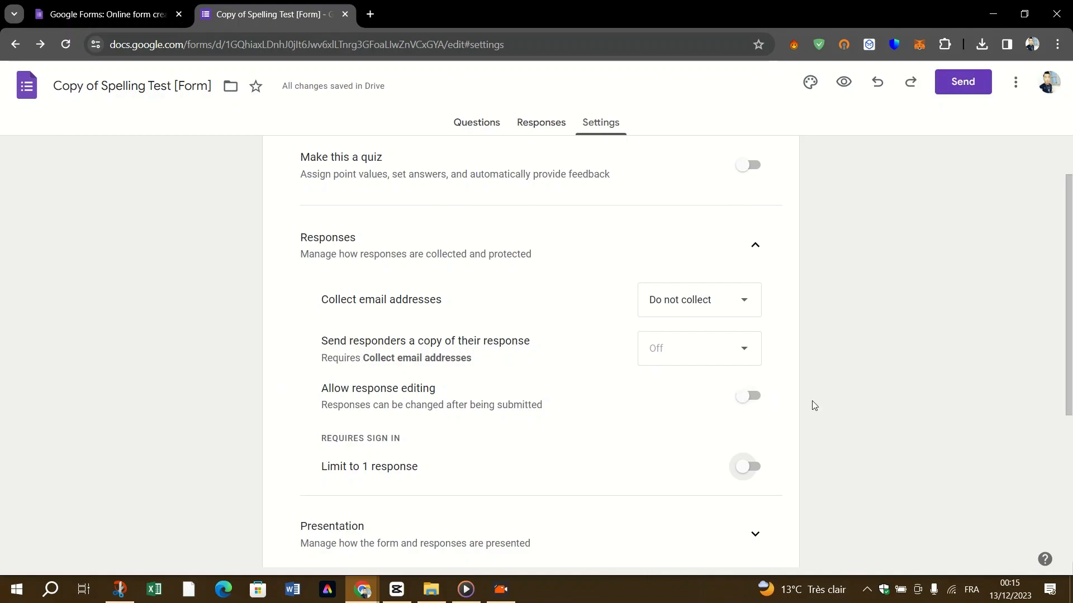
mouse_move(860, 419)
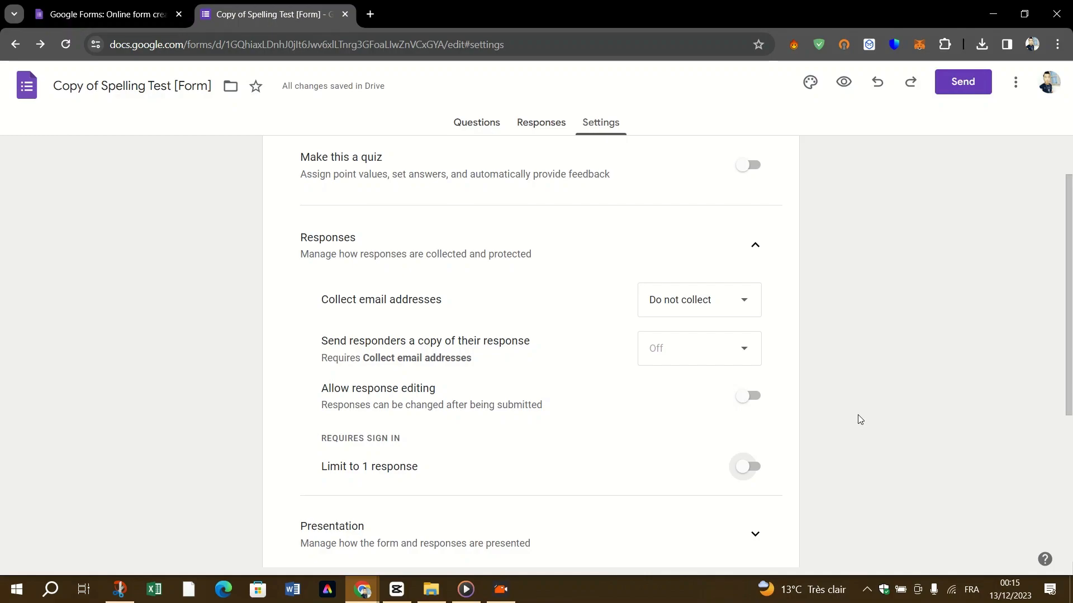
mouse_move(488, 414)
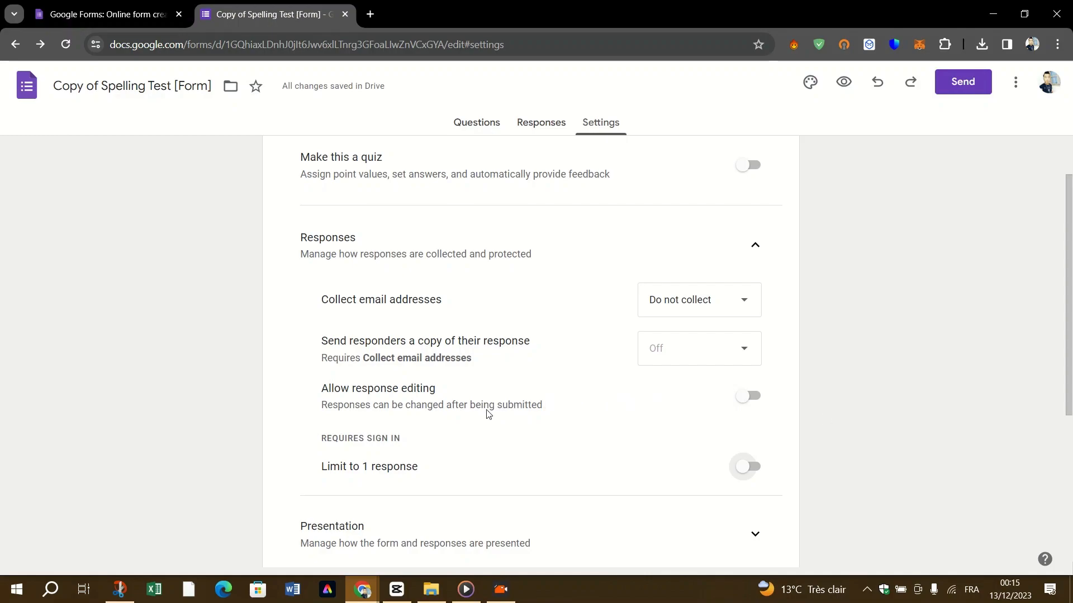
mouse_move(491, 414)
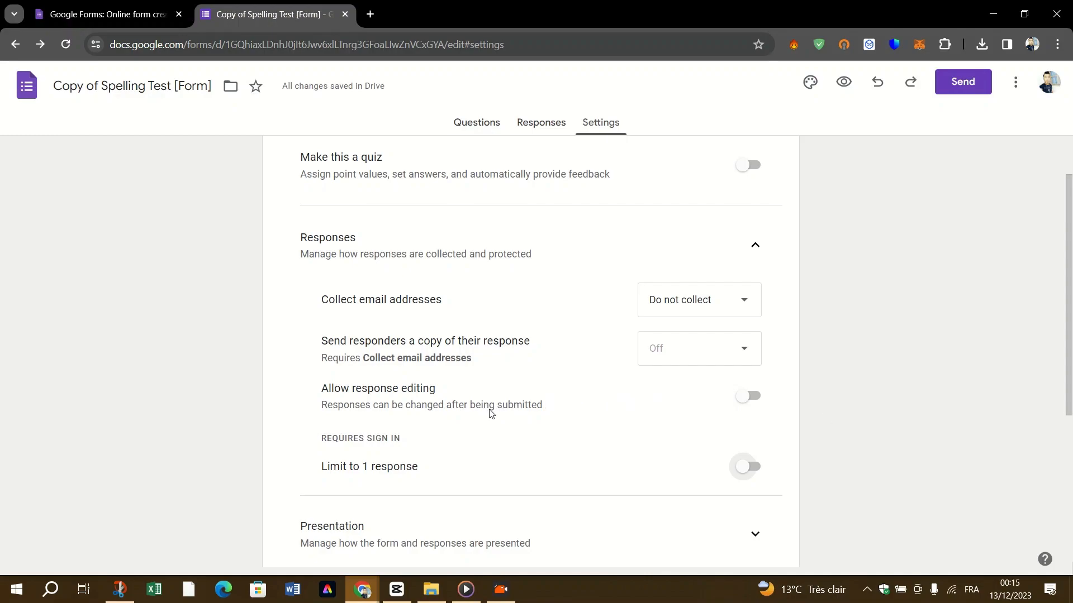
mouse_move(476, 417)
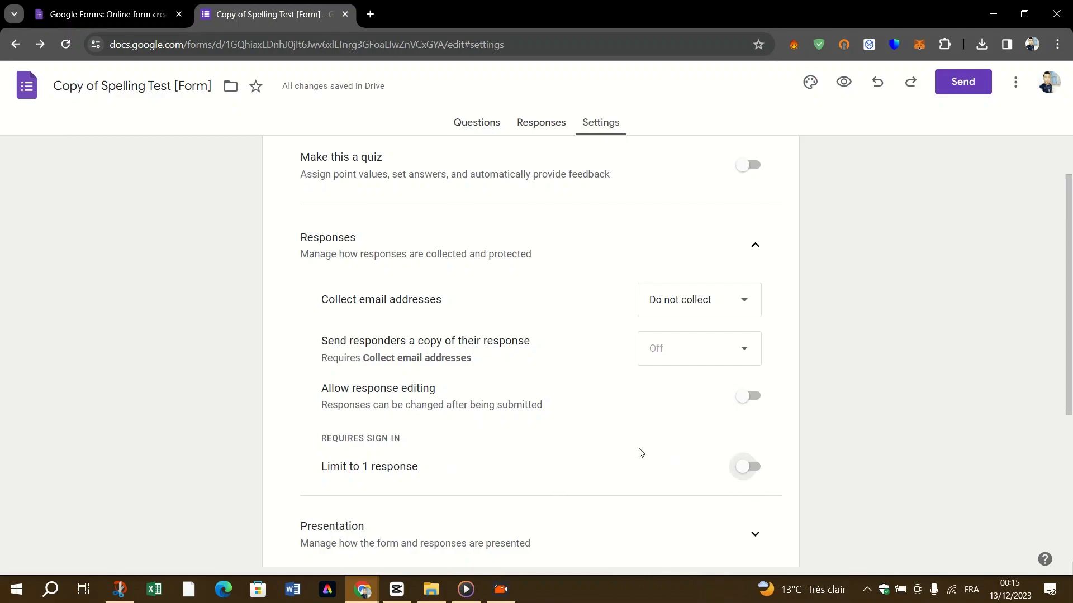
mouse_move(593, 433)
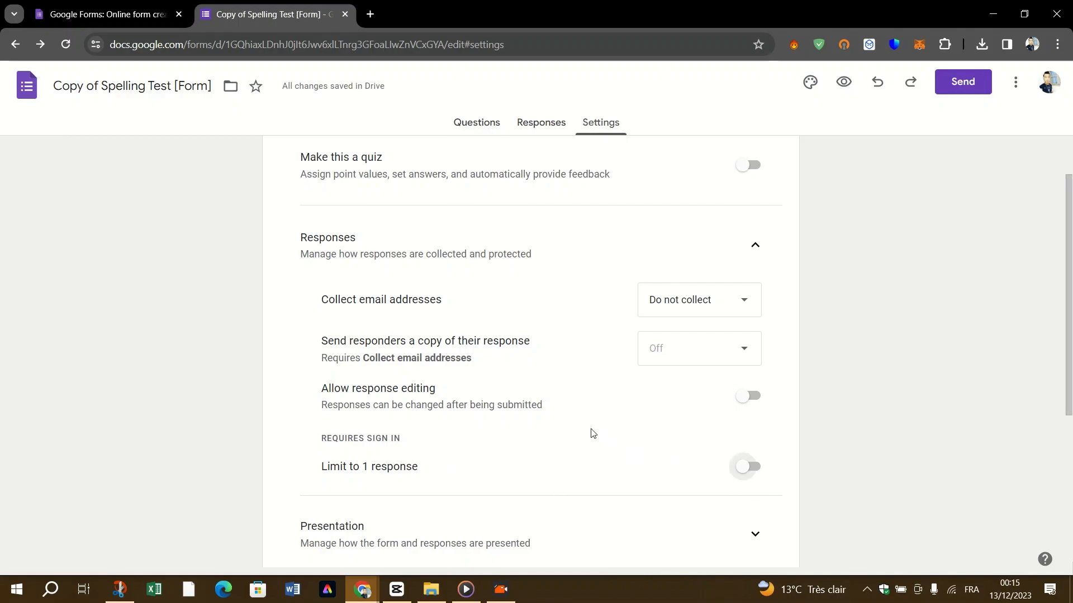
mouse_move(250, 352)
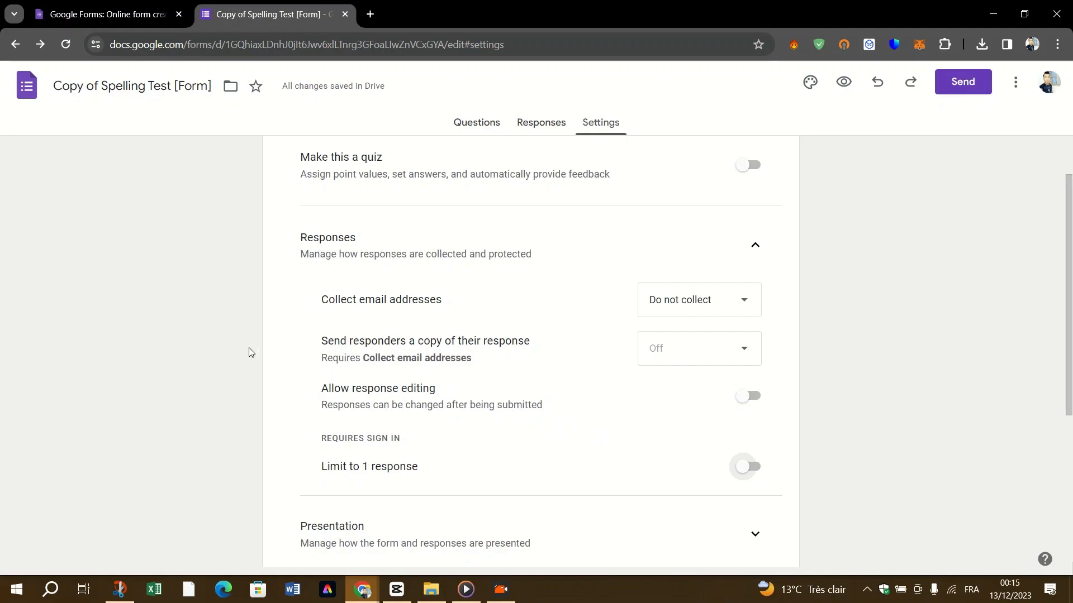
mouse_move(370, 341)
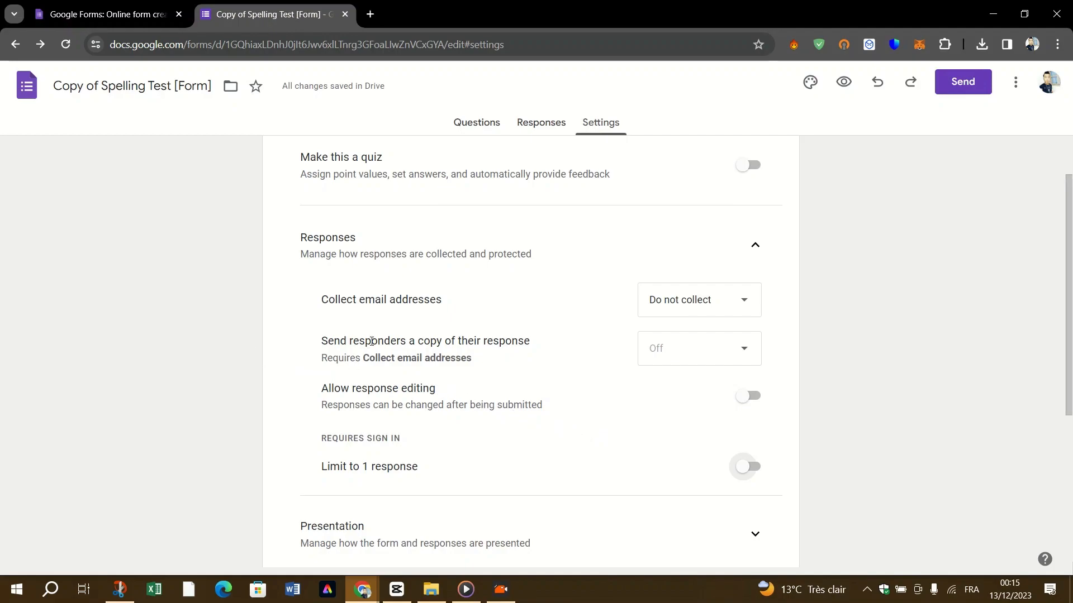
click(699, 300)
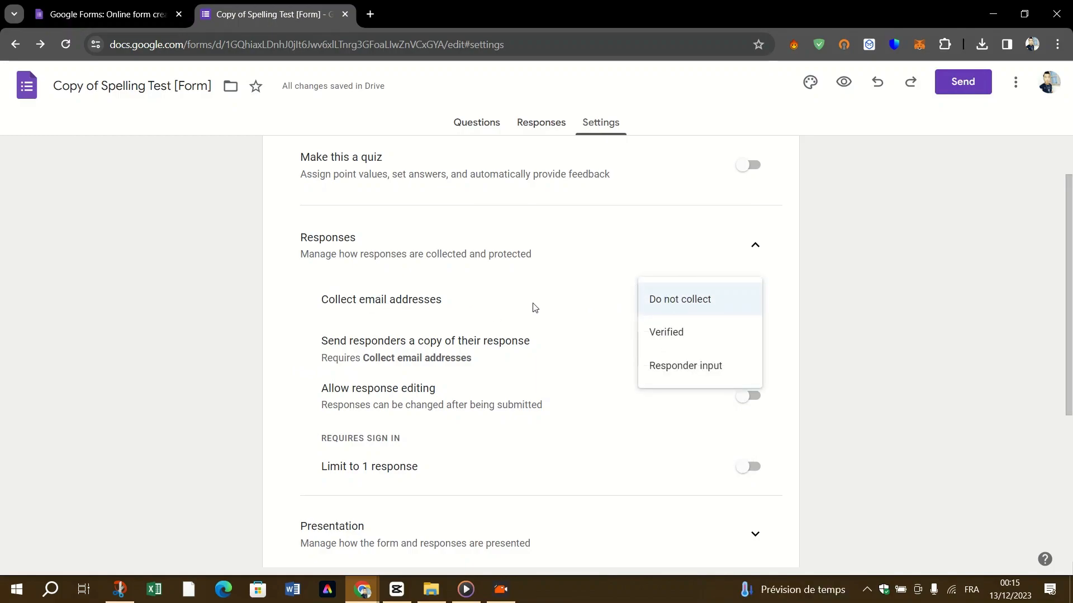
mouse_move(646, 341)
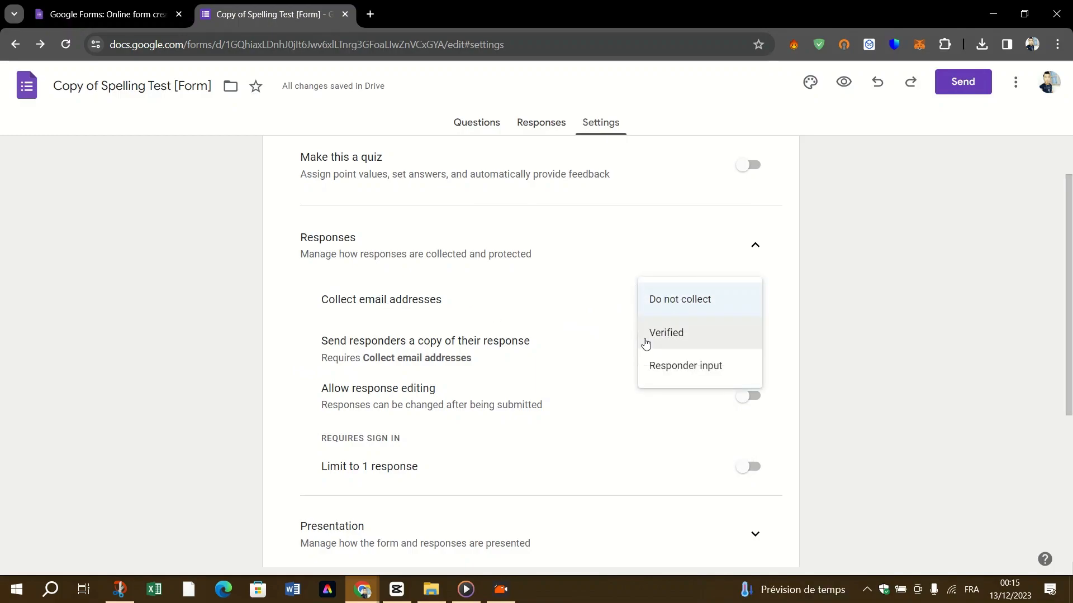
click(680, 299)
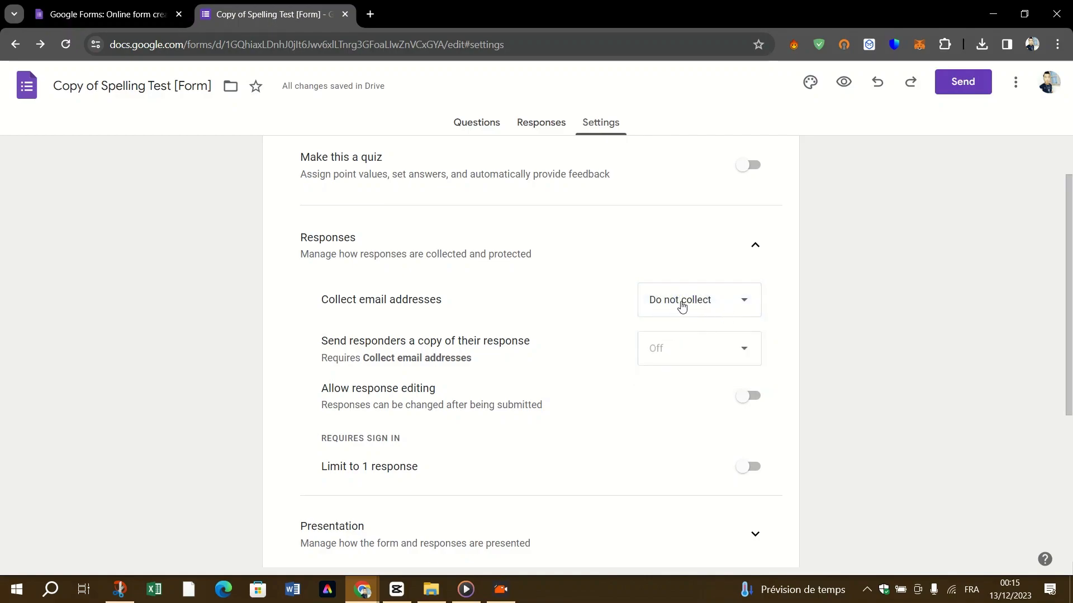
mouse_move(295, 424)
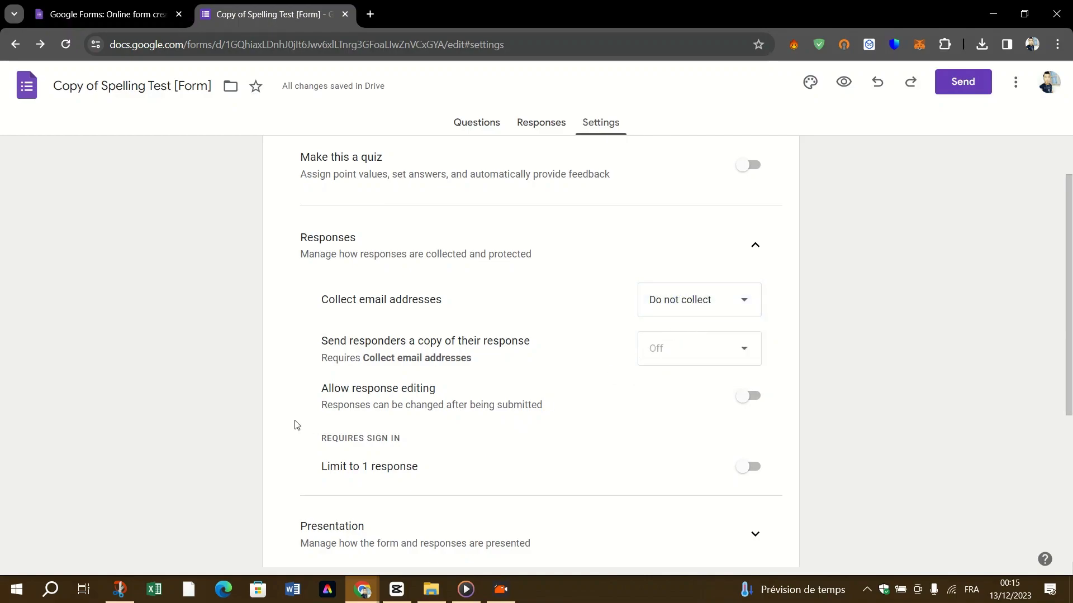
mouse_move(288, 359)
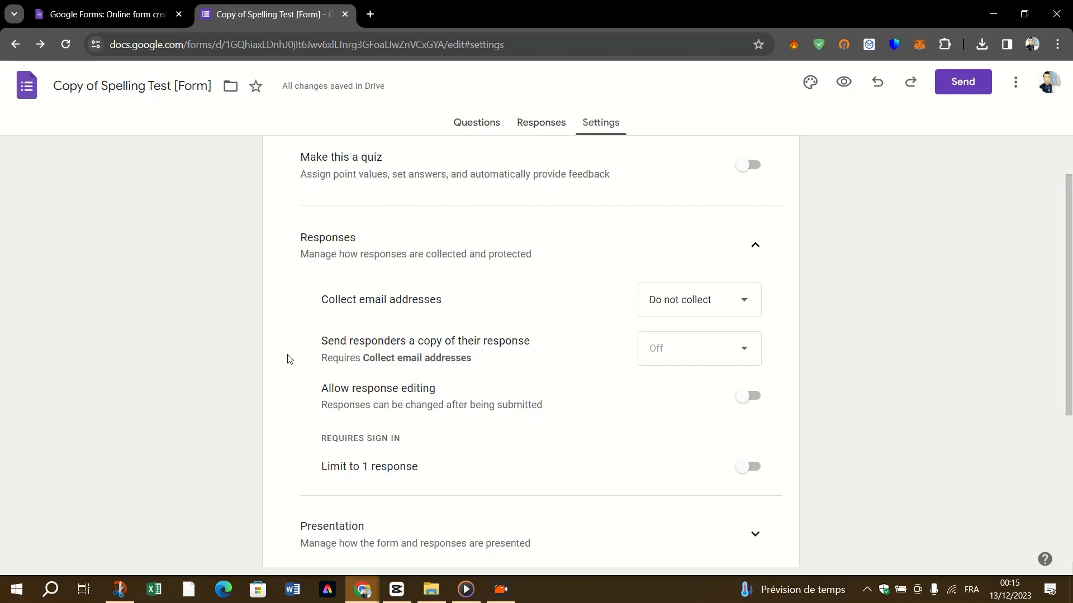
mouse_move(786, 319)
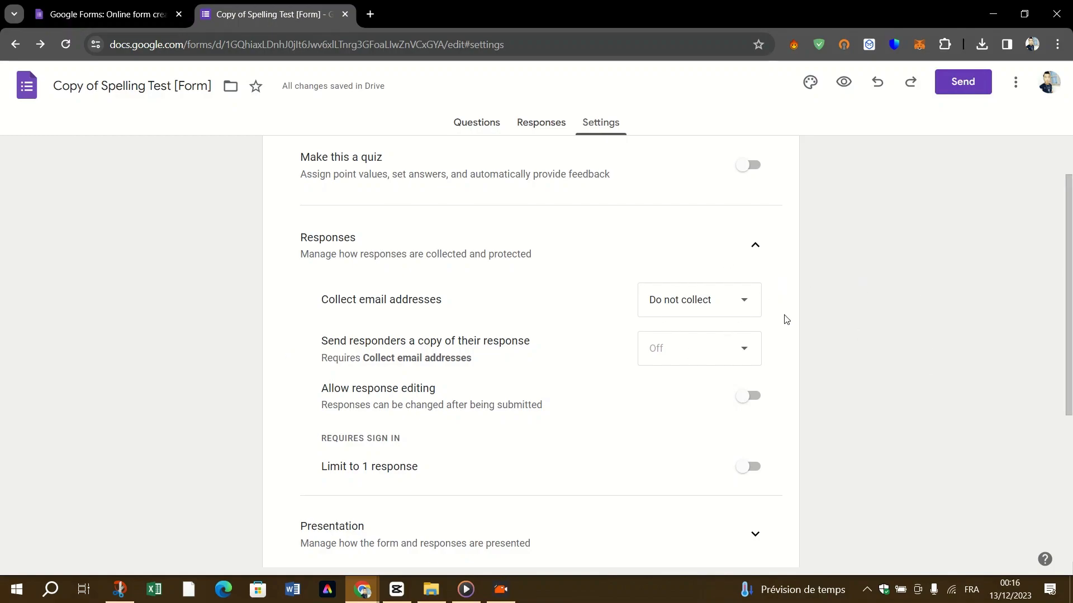
mouse_move(783, 322)
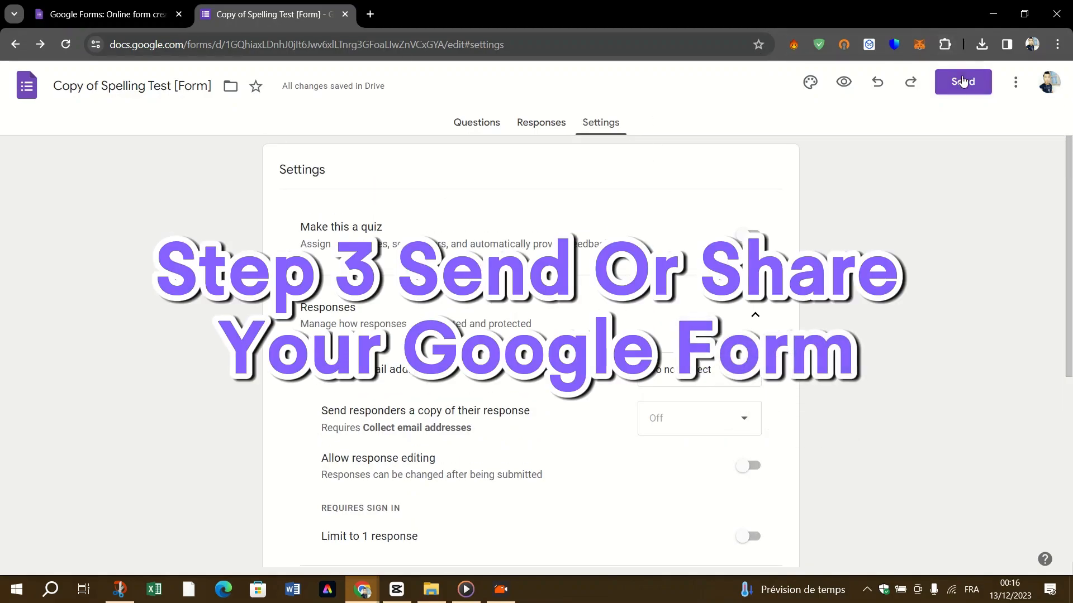
Step: In the Send dialog, add the recipient suggested after typing 'NA', then switch to the link view
click(963, 82)
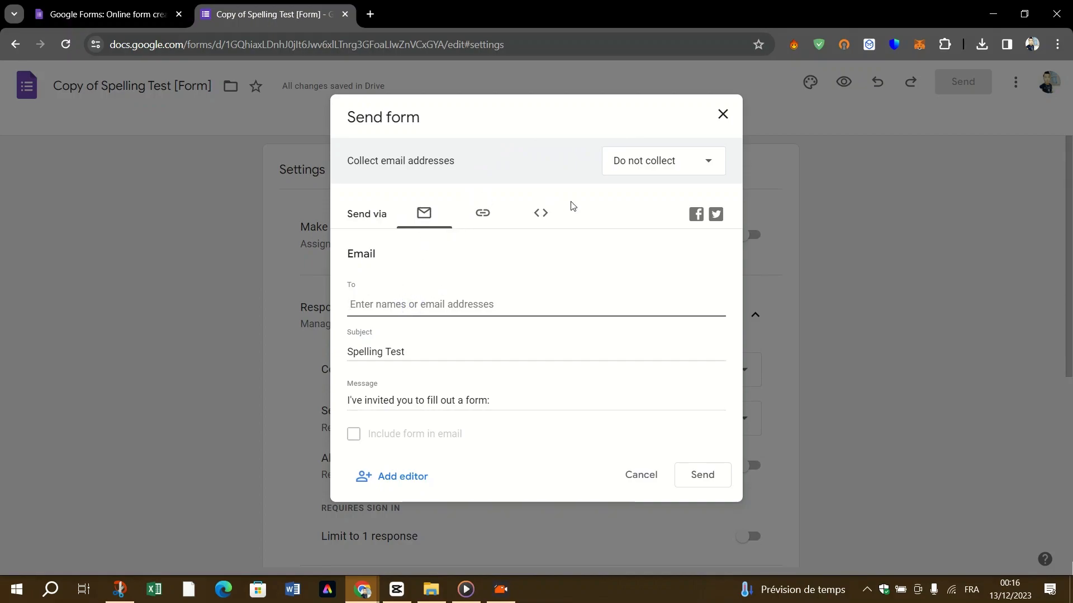
mouse_move(974, 74)
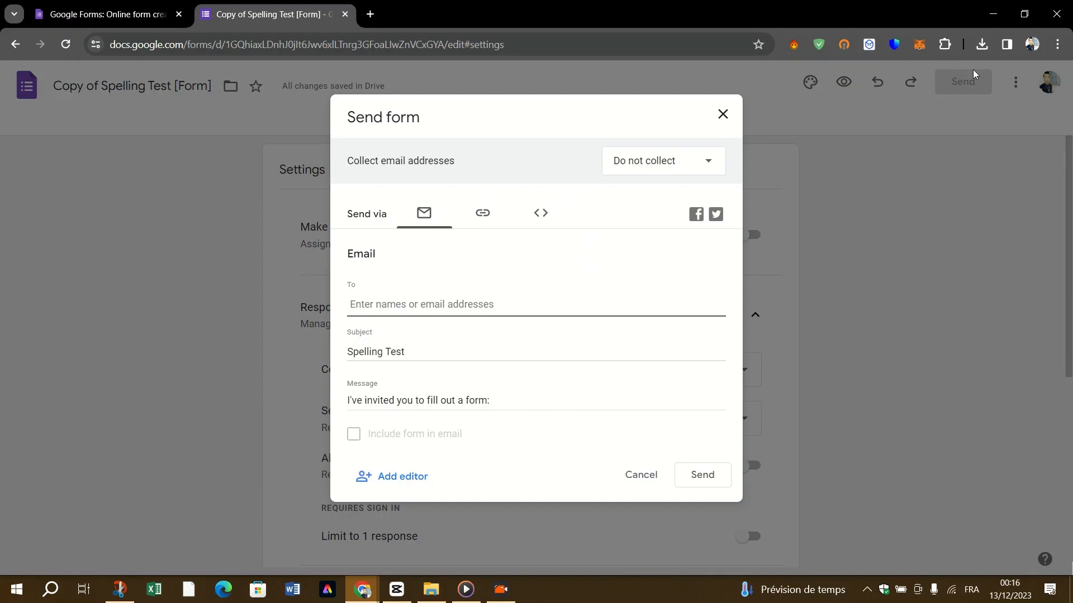
mouse_move(414, 287)
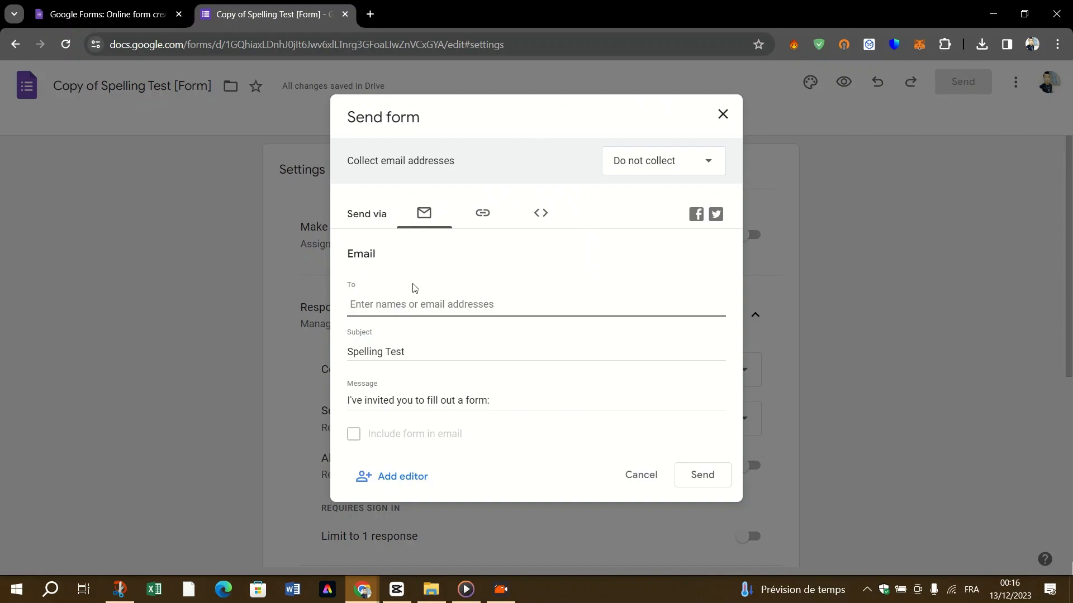
click(421, 305)
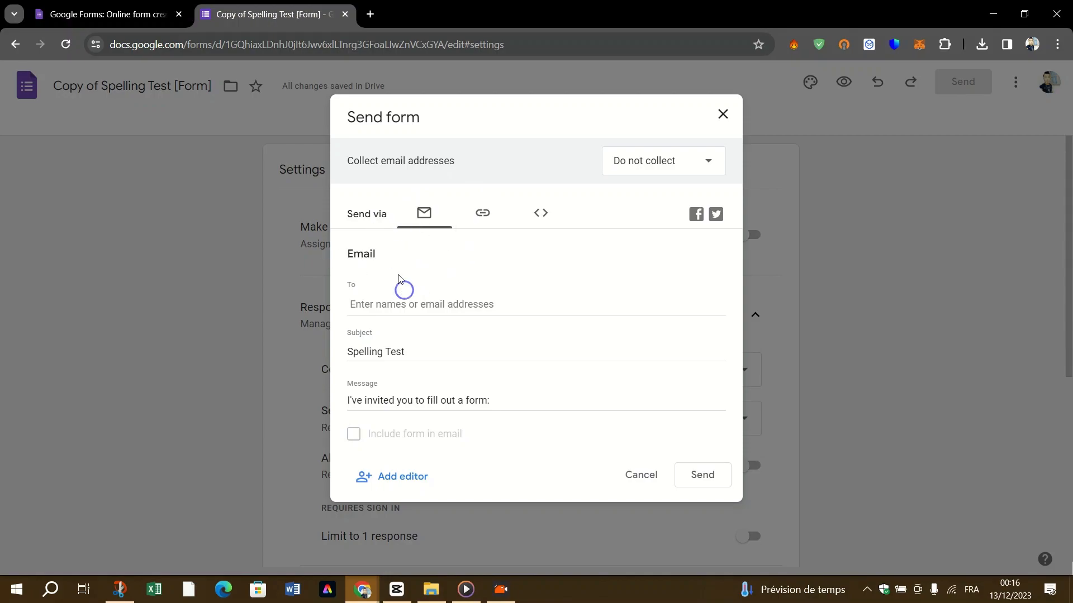
click(421, 304)
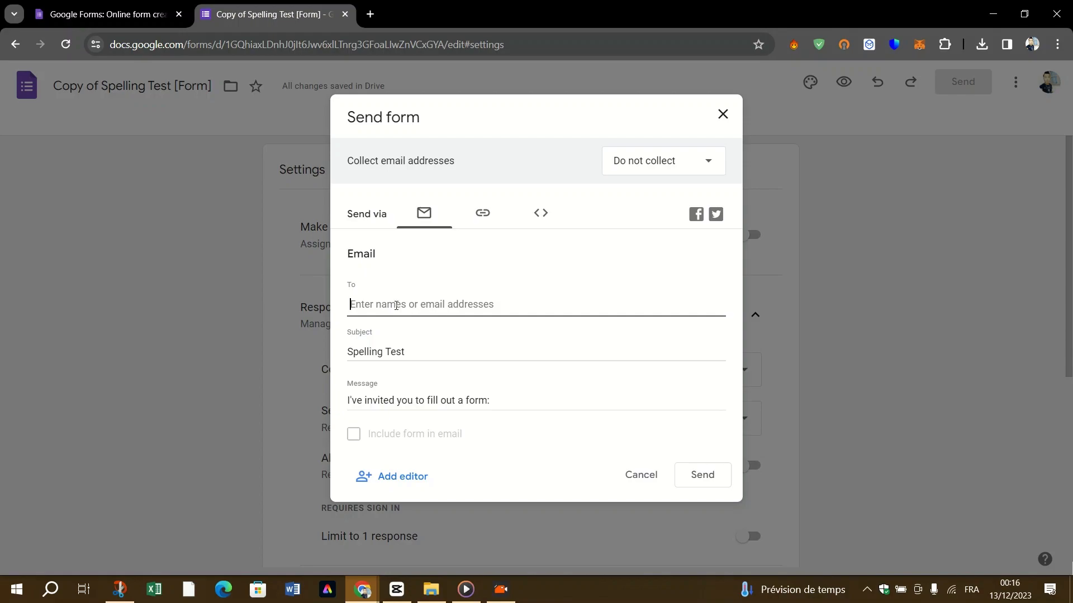
text(NA)
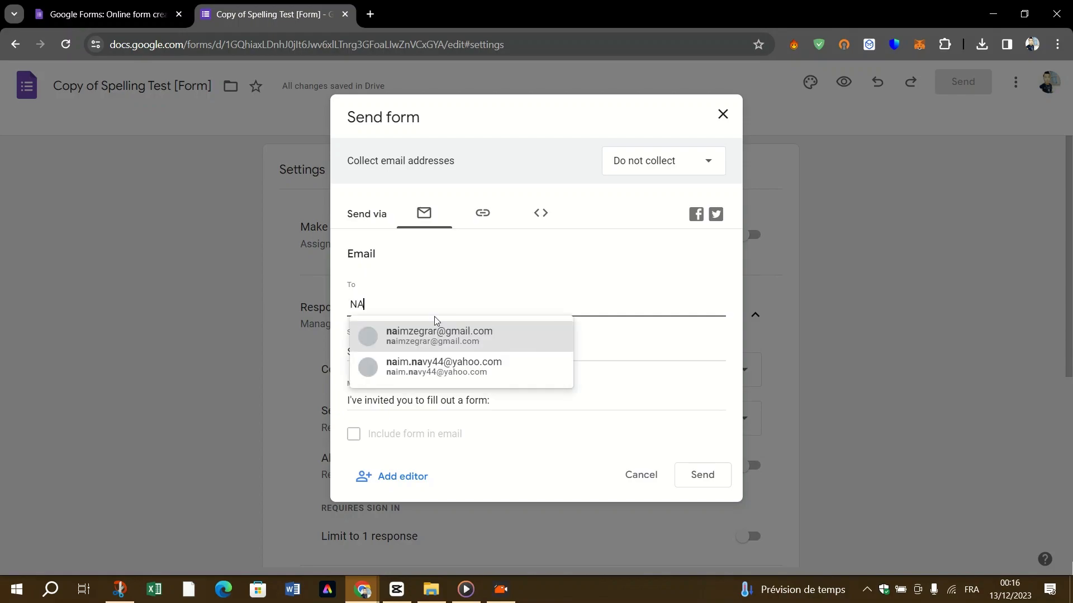
click(439, 336)
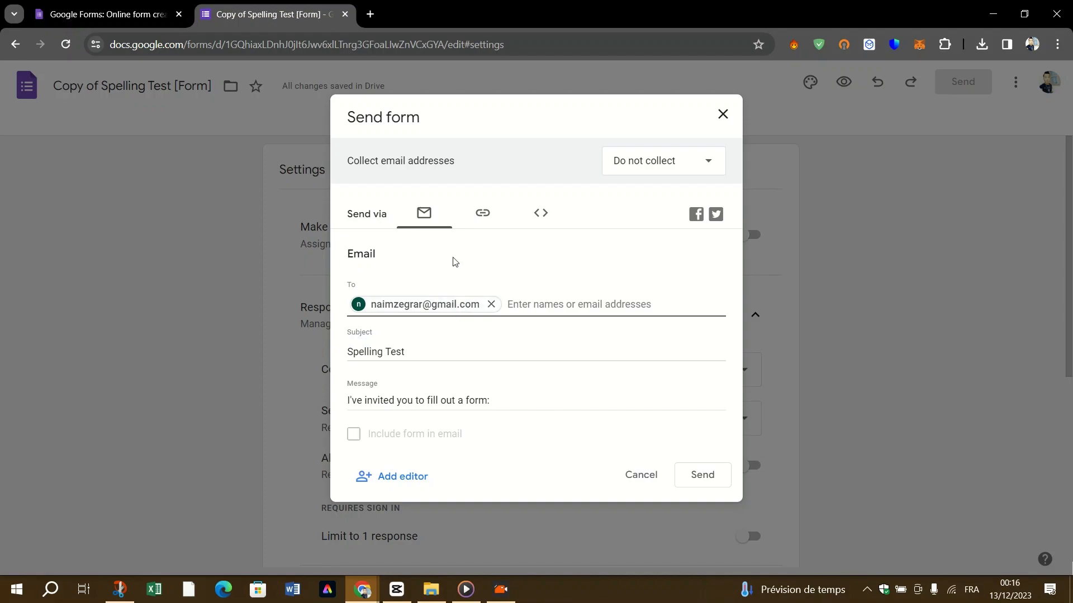
click(482, 213)
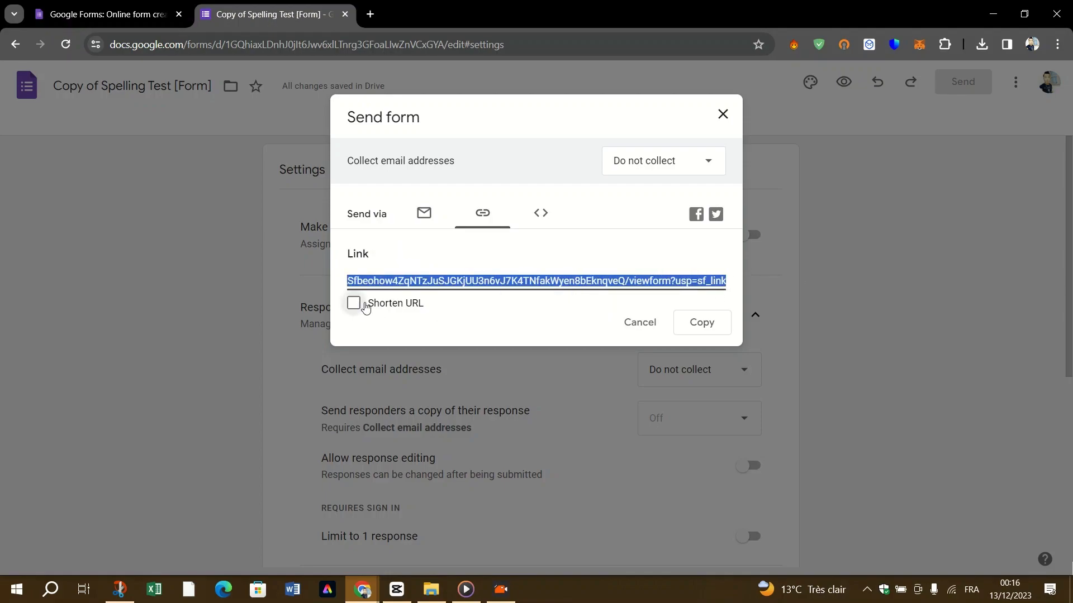
Step: Shorten the share link to a forms.gle address and select it
click(353, 303)
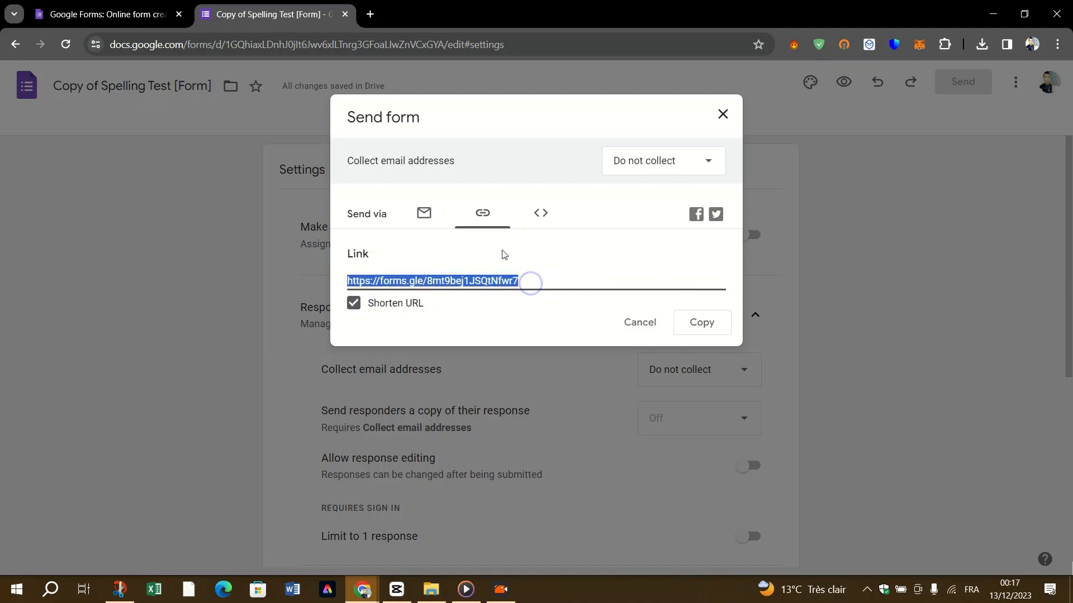
click(702, 323)
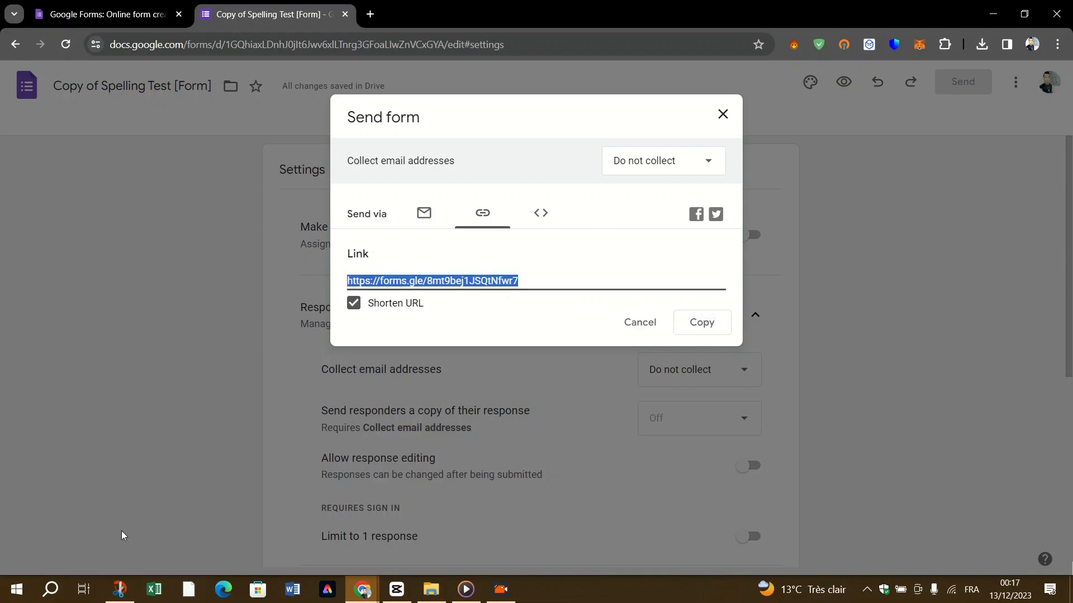
mouse_move(553, 219)
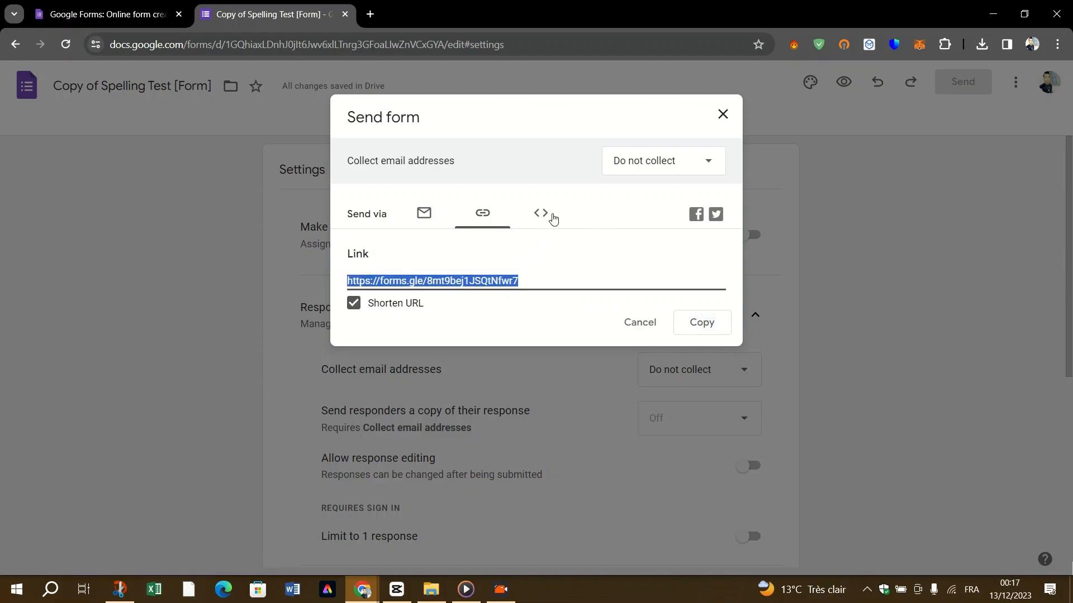
Step: View the embed HTML code (width 640, height 2537), select the width, and close the dialog
click(540, 213)
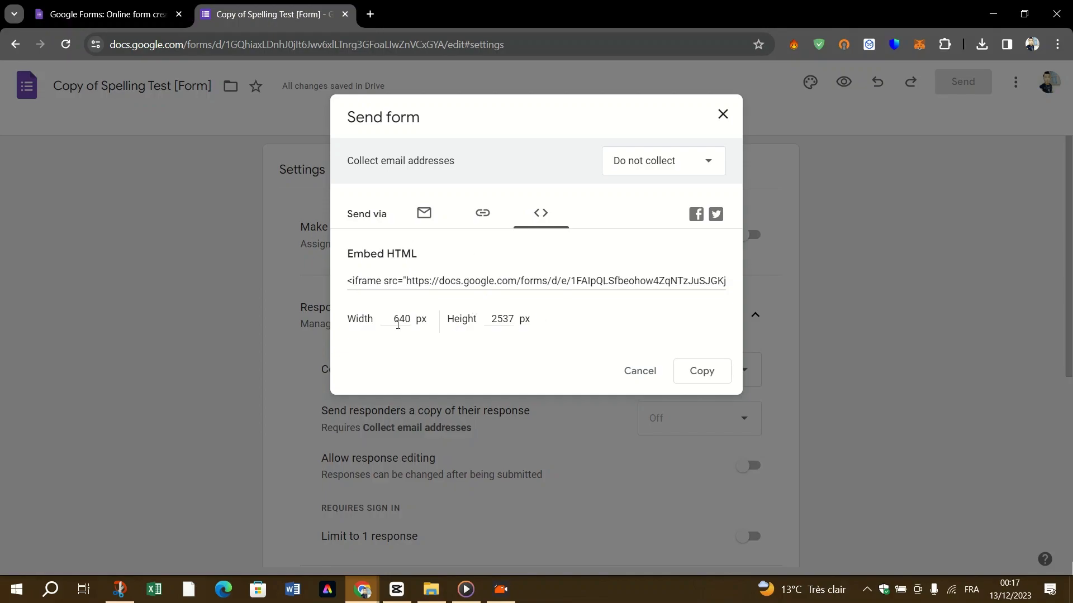
mouse_move(474, 318)
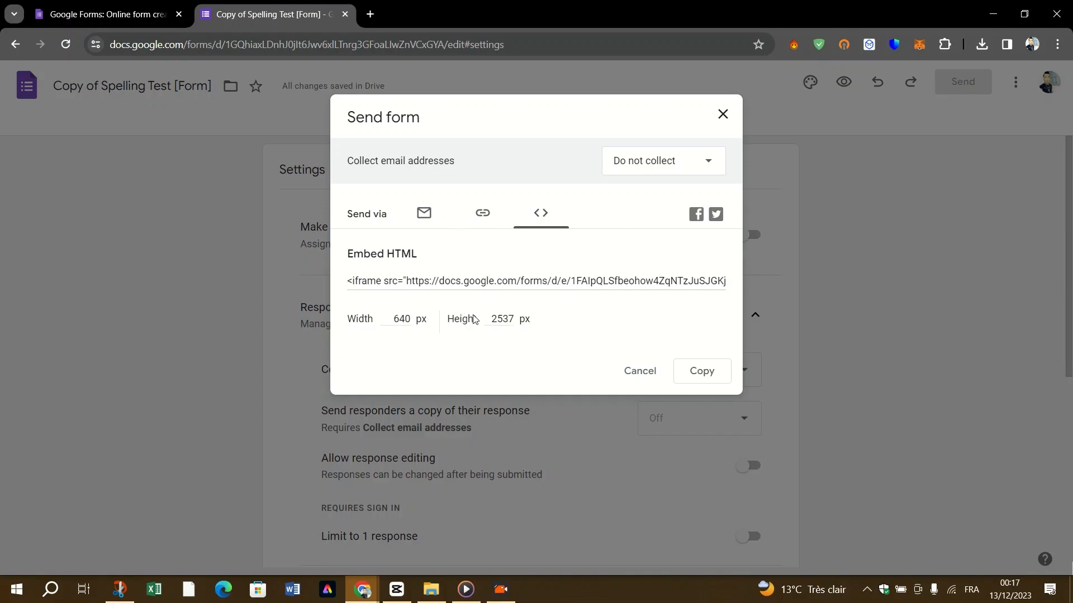
double_click(401, 320)
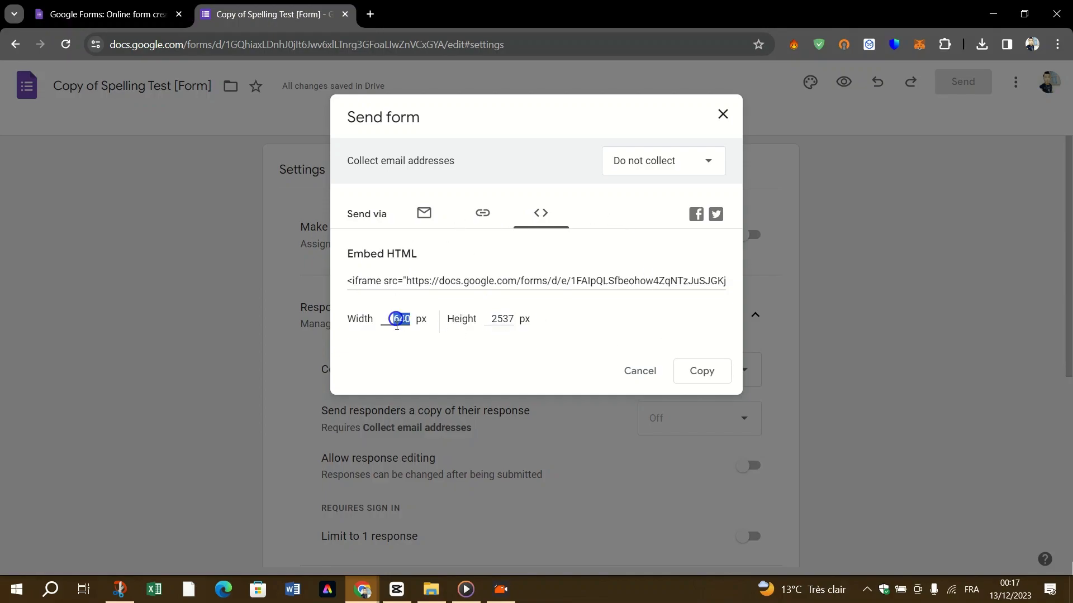
mouse_move(680, 371)
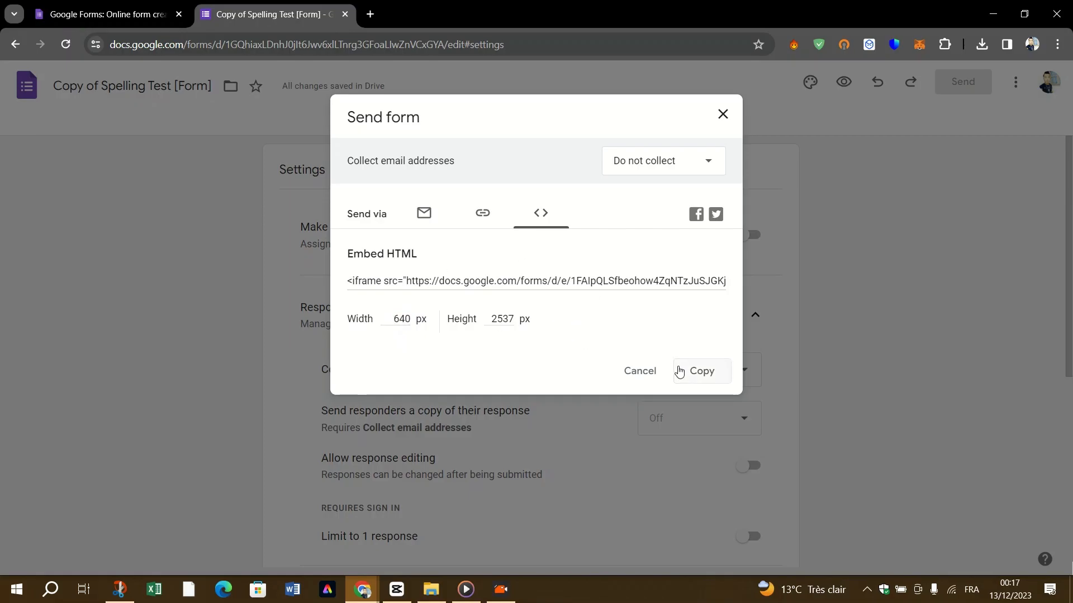
mouse_move(621, 371)
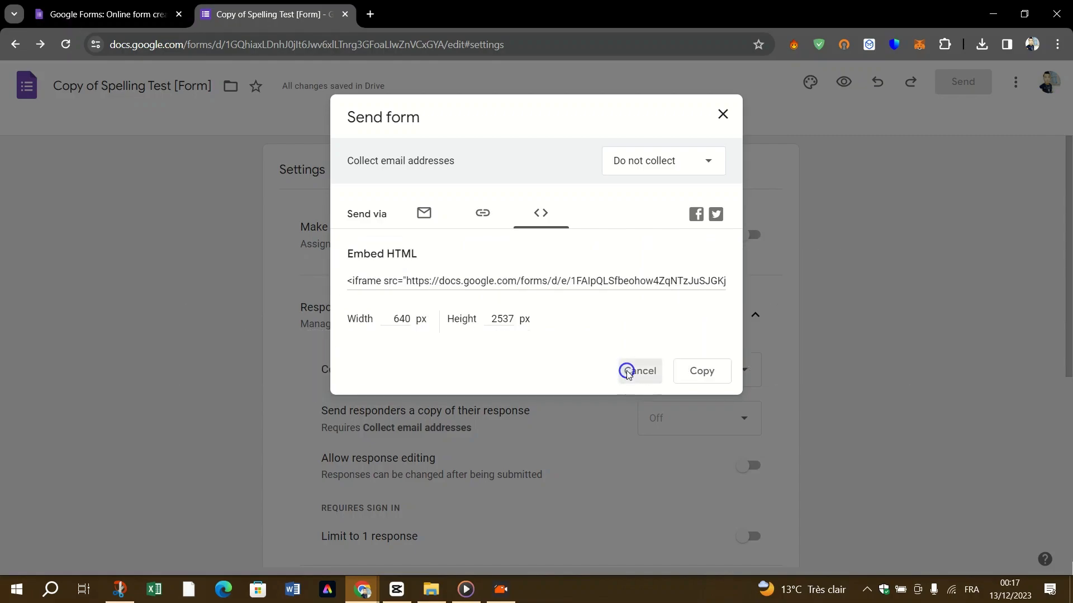
click(629, 371)
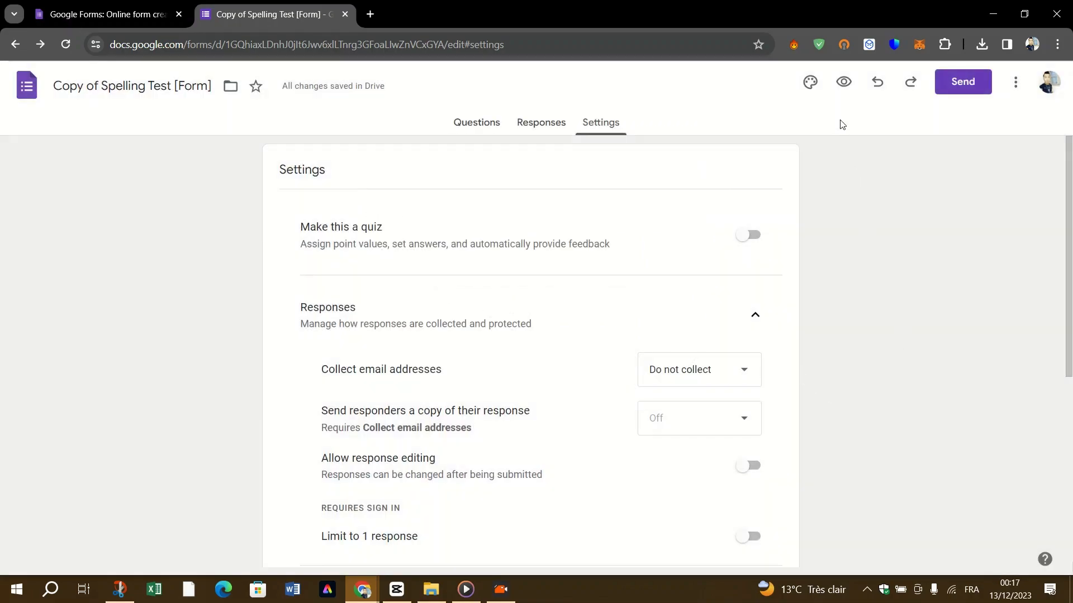
Step: Preview the form, select its full response link, and open a new Incognito window
click(844, 82)
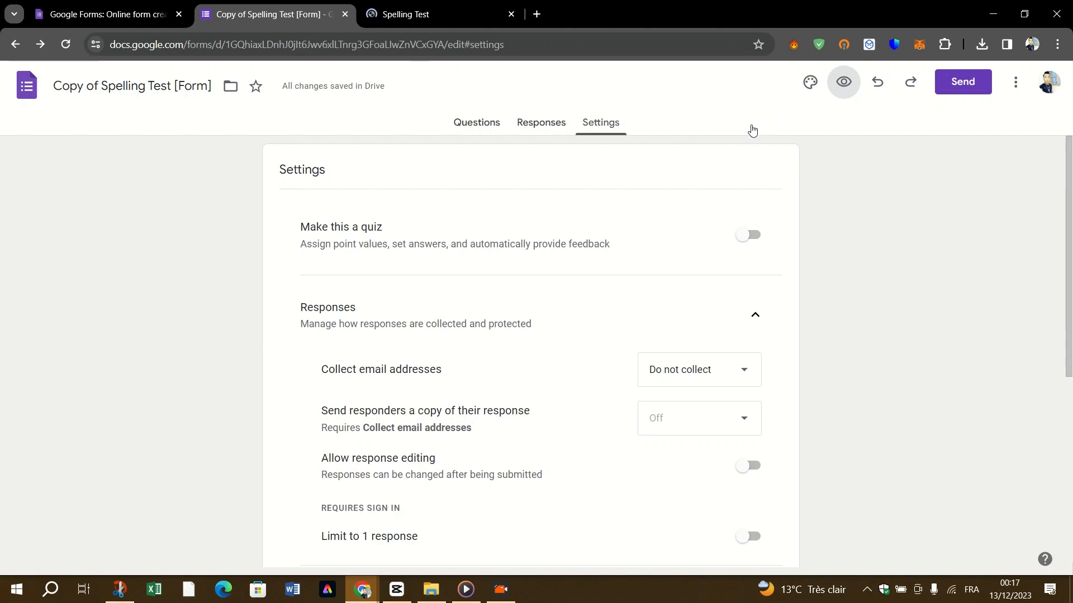
mouse_move(1012, 84)
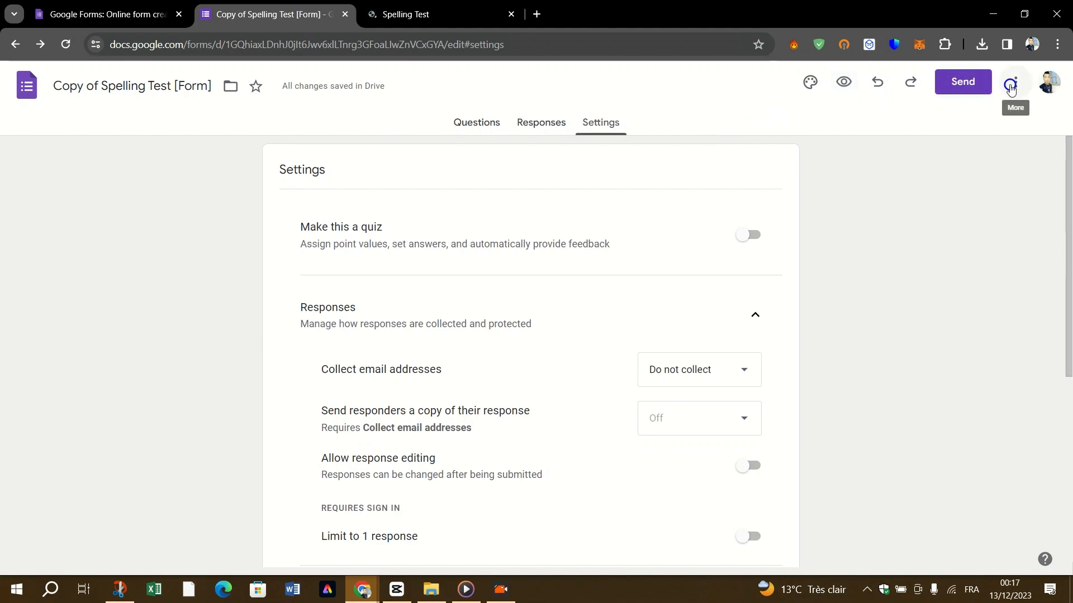
click(1010, 87)
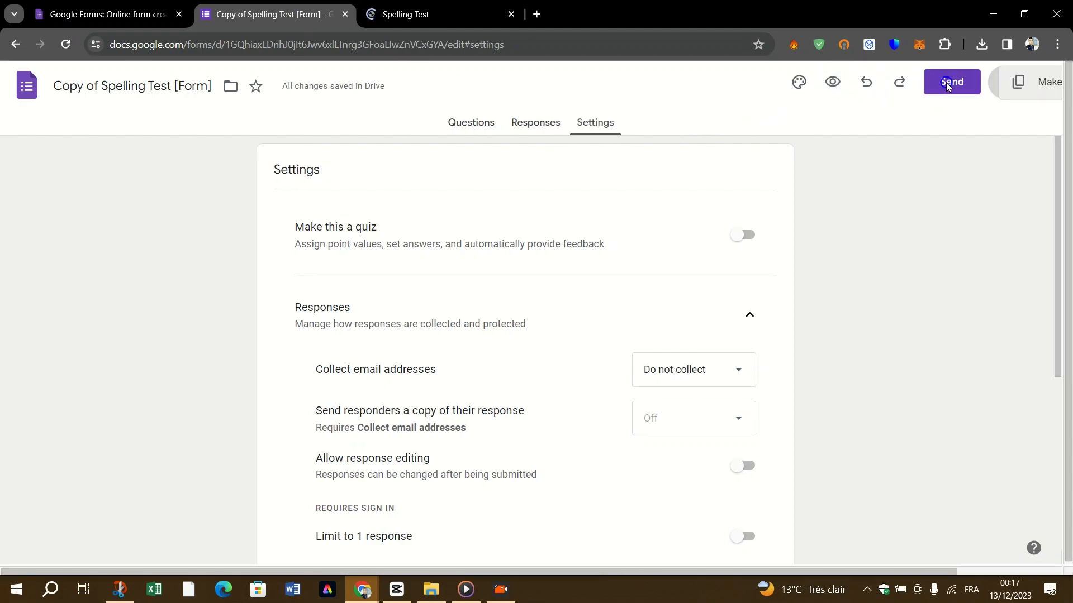
click(951, 82)
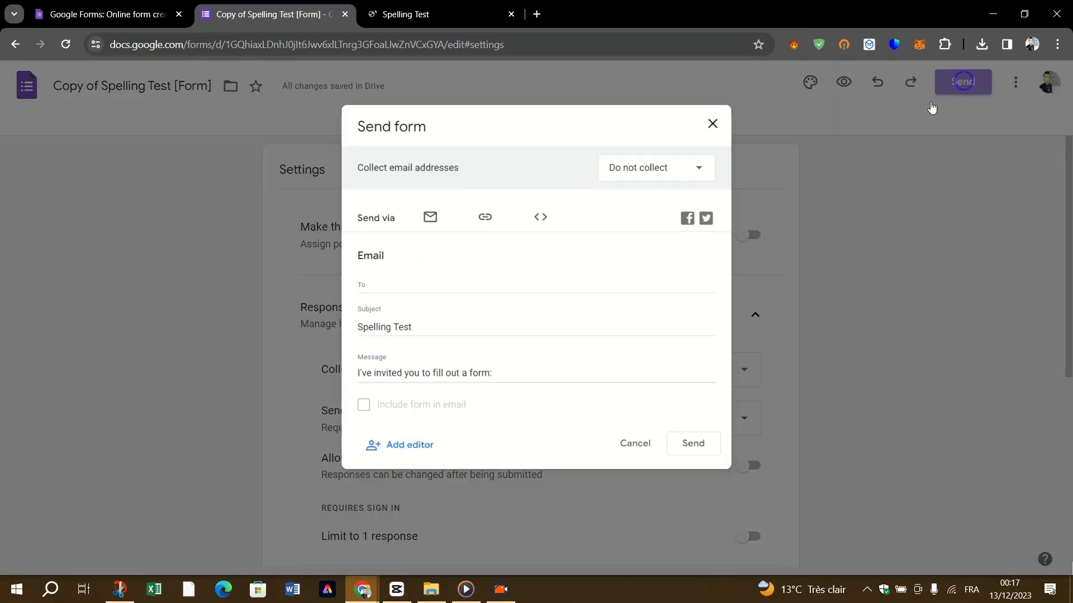
click(484, 217)
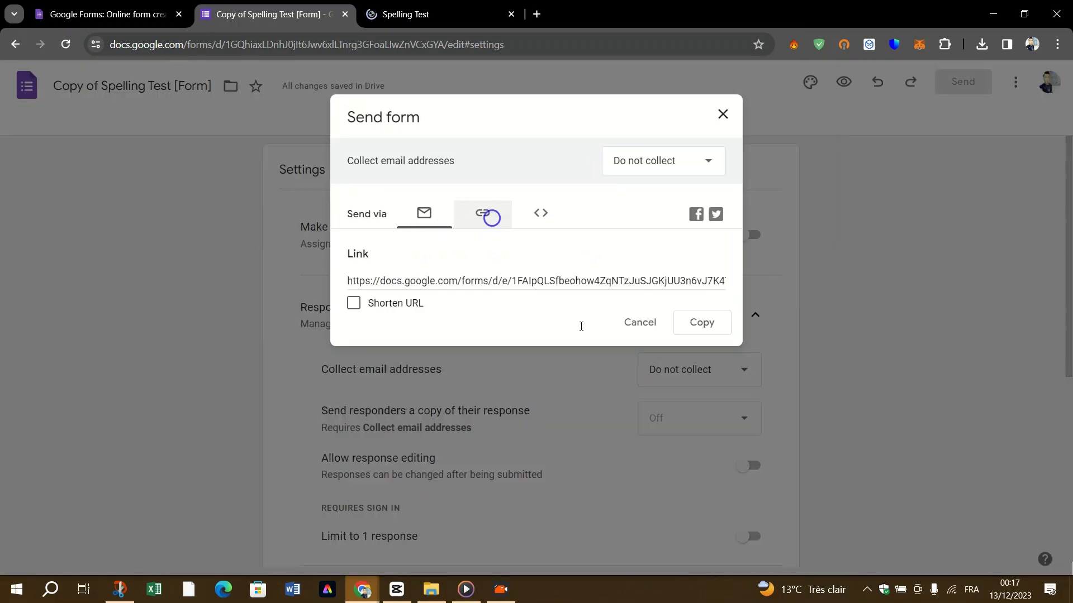
click(702, 322)
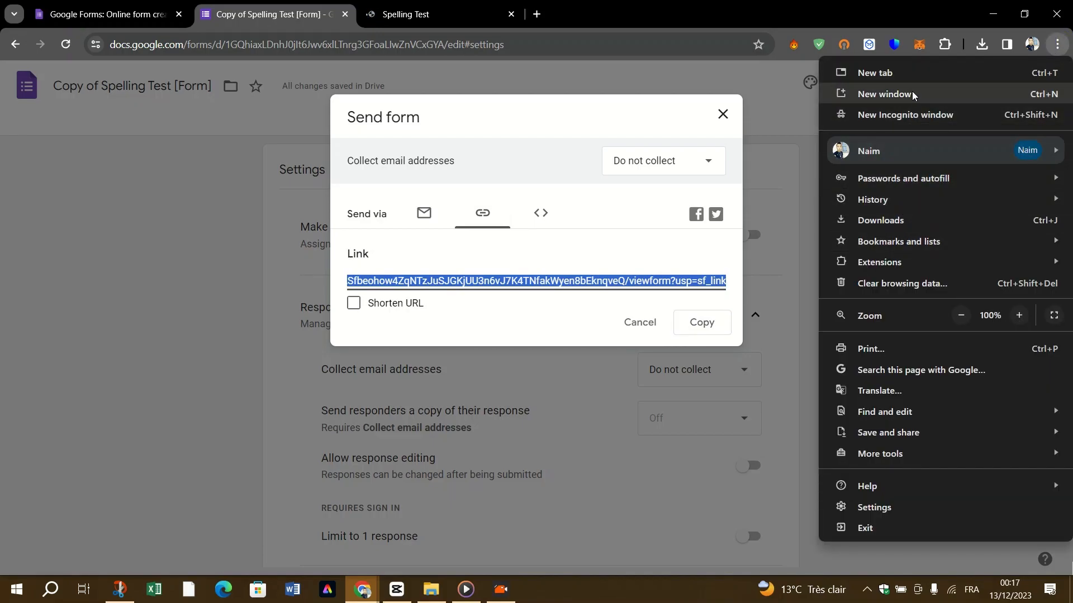
click(905, 115)
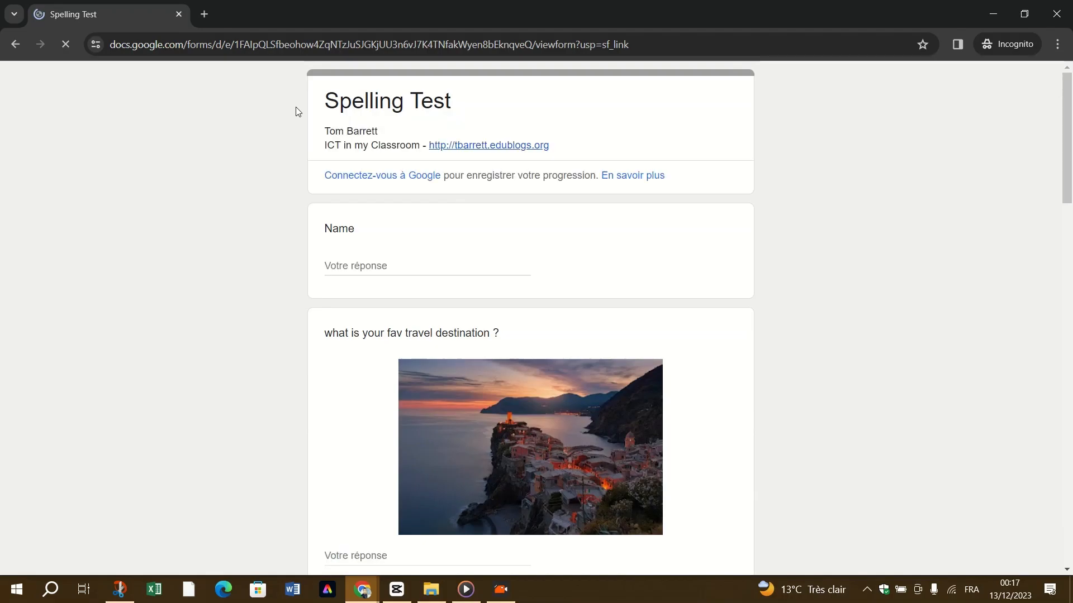
Step: Scroll through the Spelling Test form opened from its link in the Incognito window
scroll(down, 3)
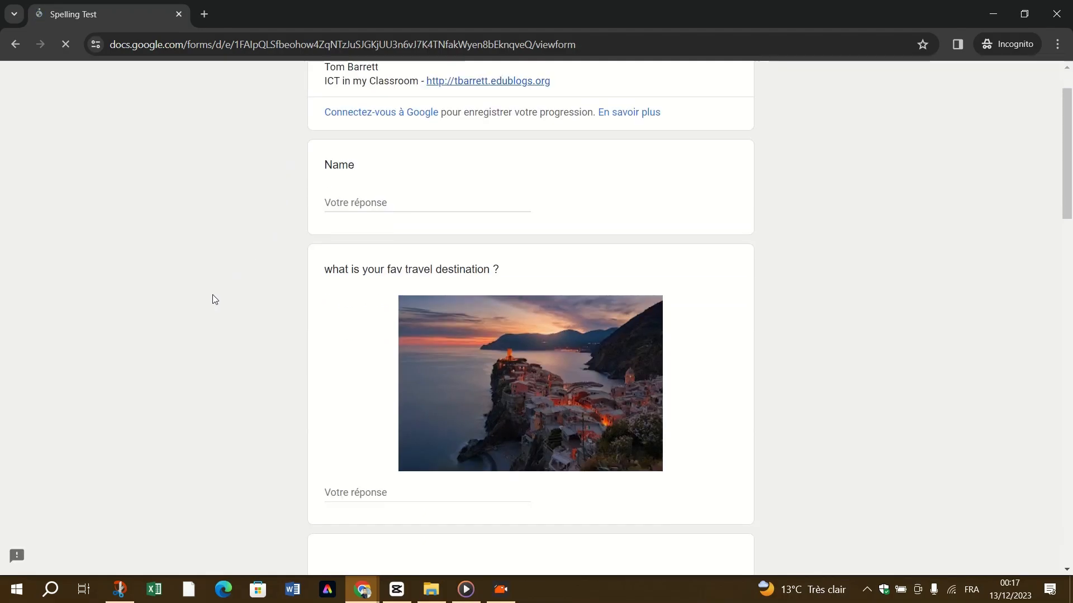
scroll(up, 3)
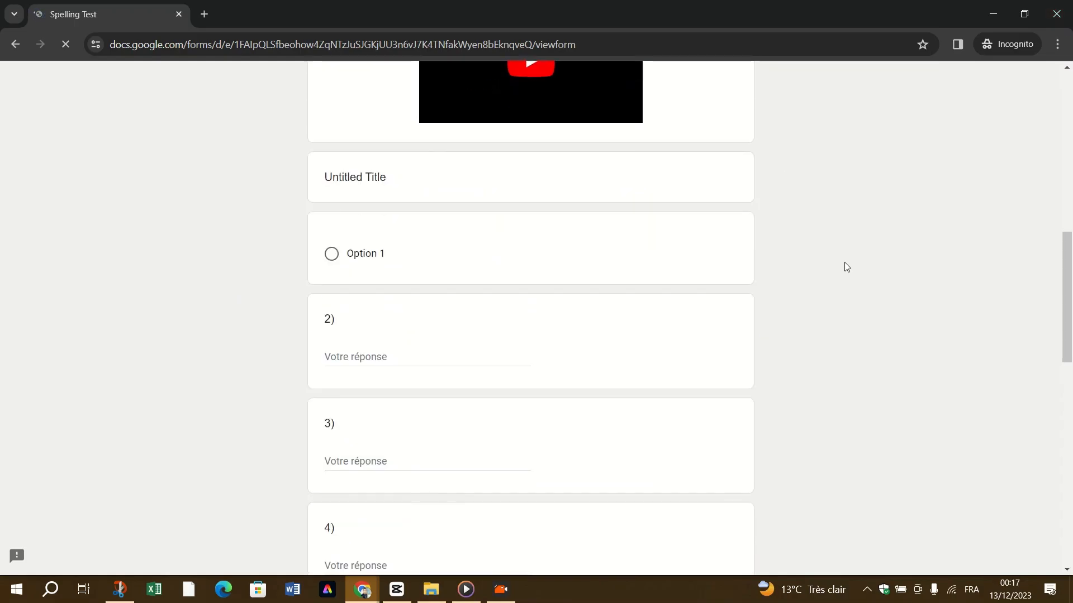
scroll(down, 3)
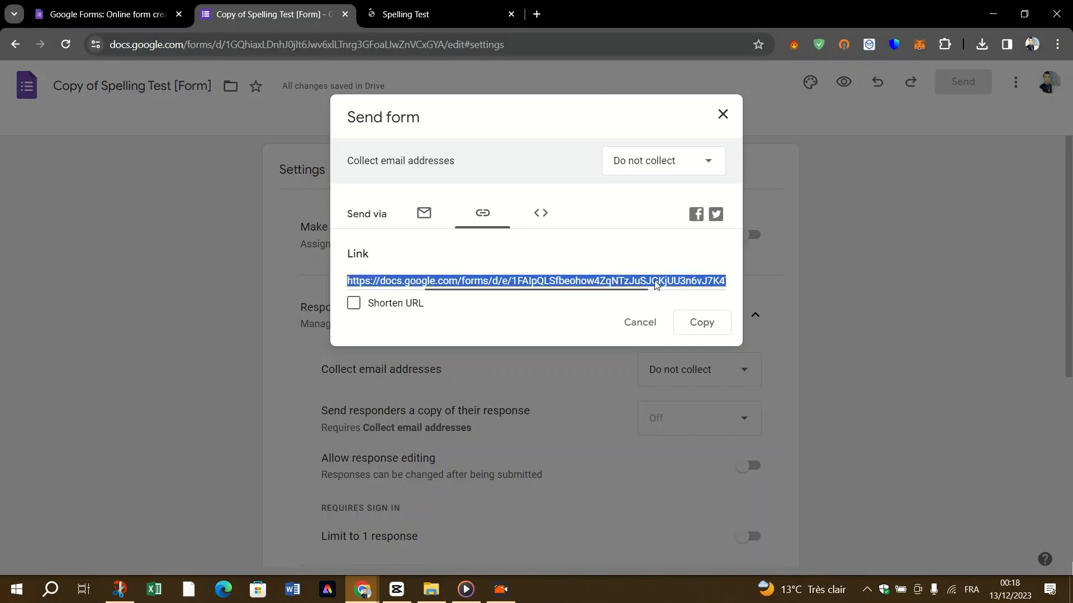
Step: Close the Send form dialog, returning to the Settings page
click(722, 114)
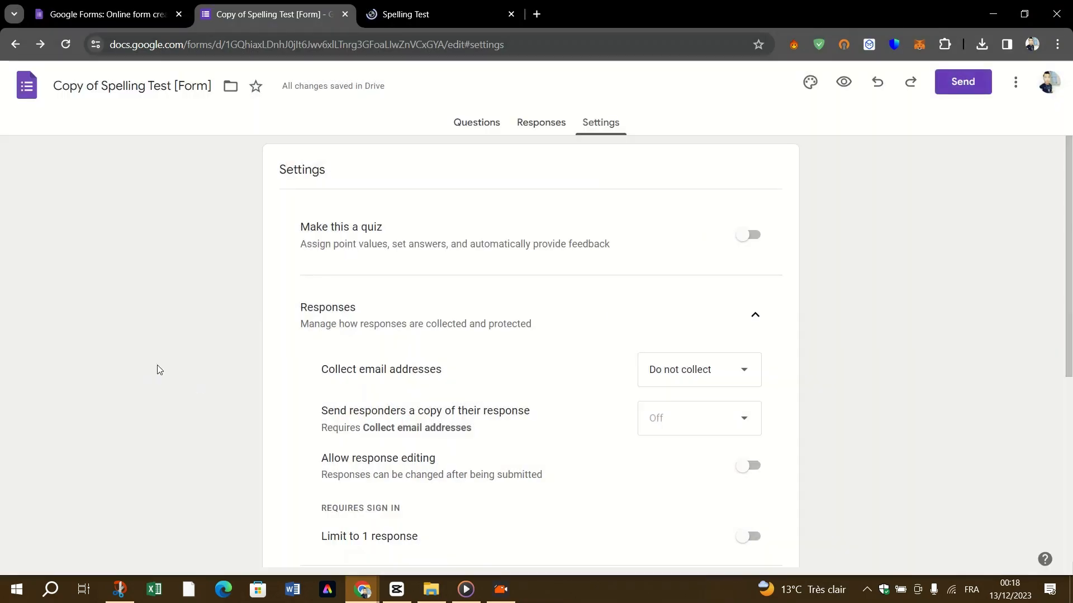
mouse_move(150, 366)
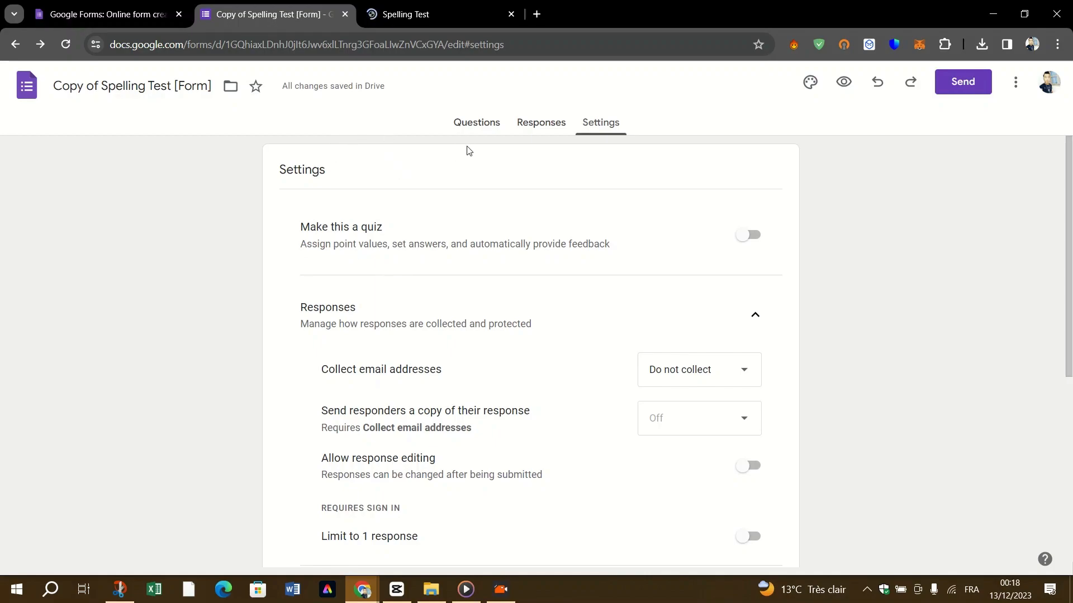
mouse_move(512, 306)
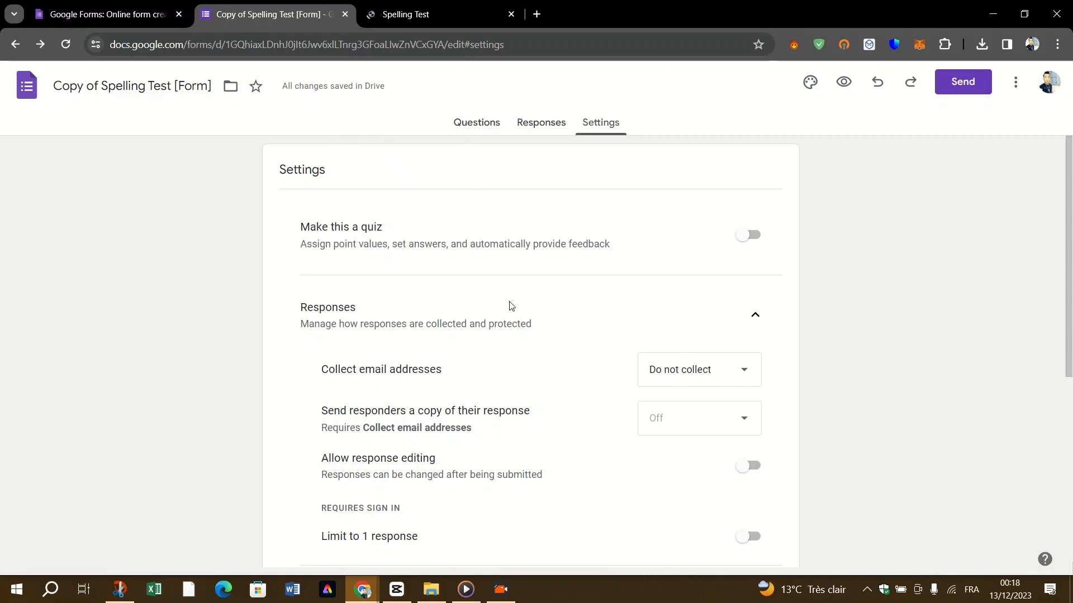
mouse_move(473, 304)
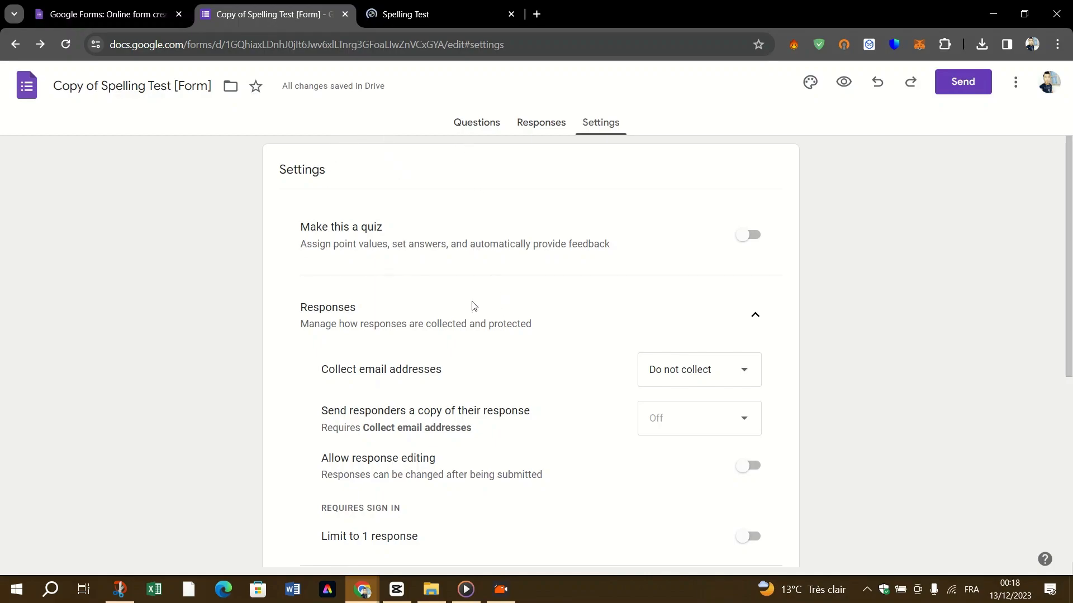
Step: Scroll through and close the live Spelling Test tab, then highlight the Allow response editing text
click(416, 15)
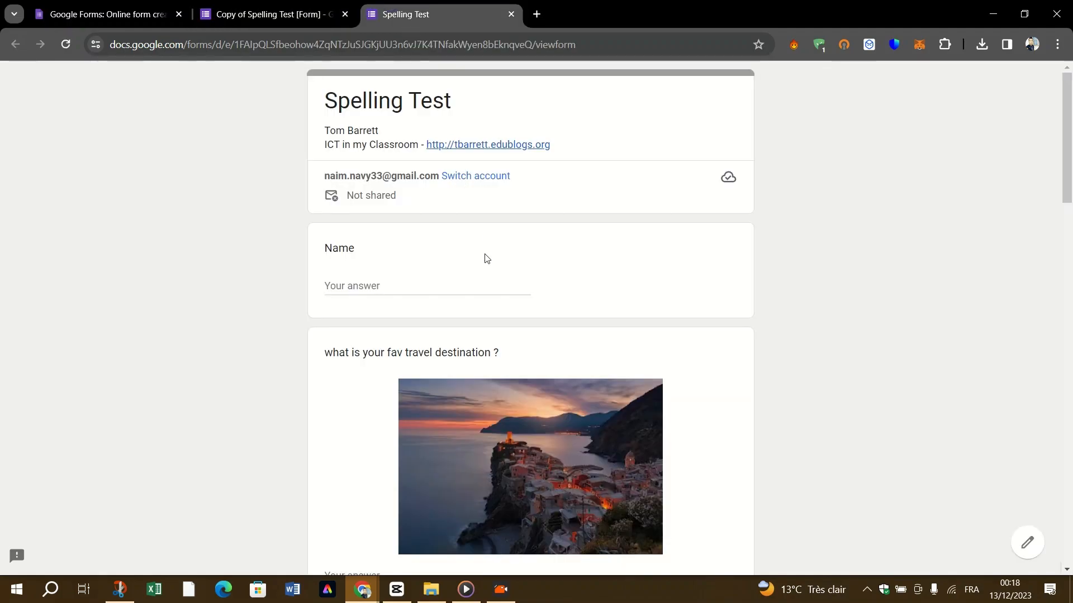
scroll(down, 3)
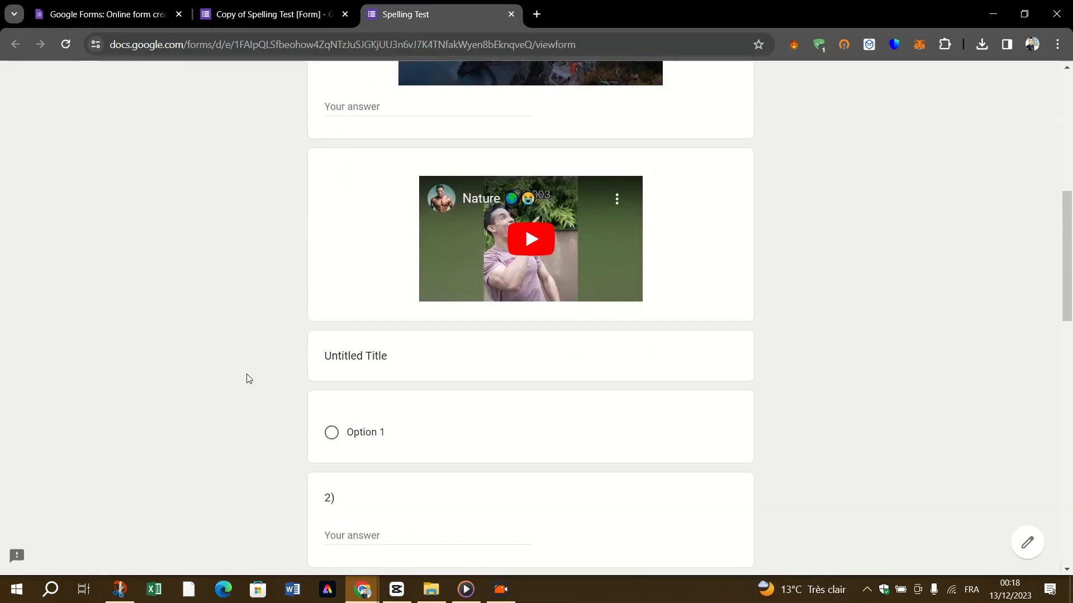
scroll(down, 3)
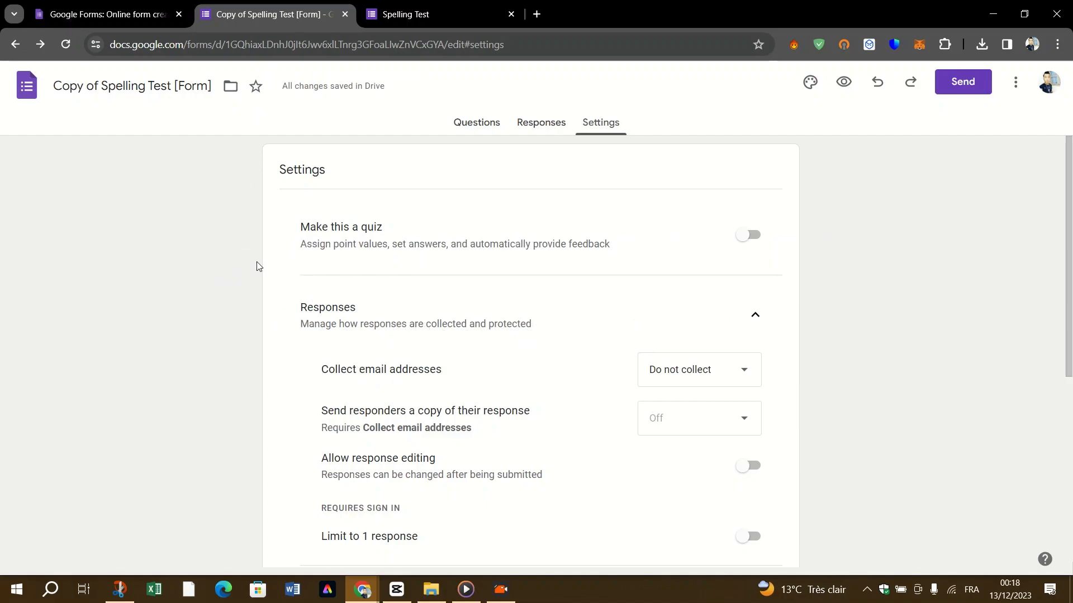
click(509, 14)
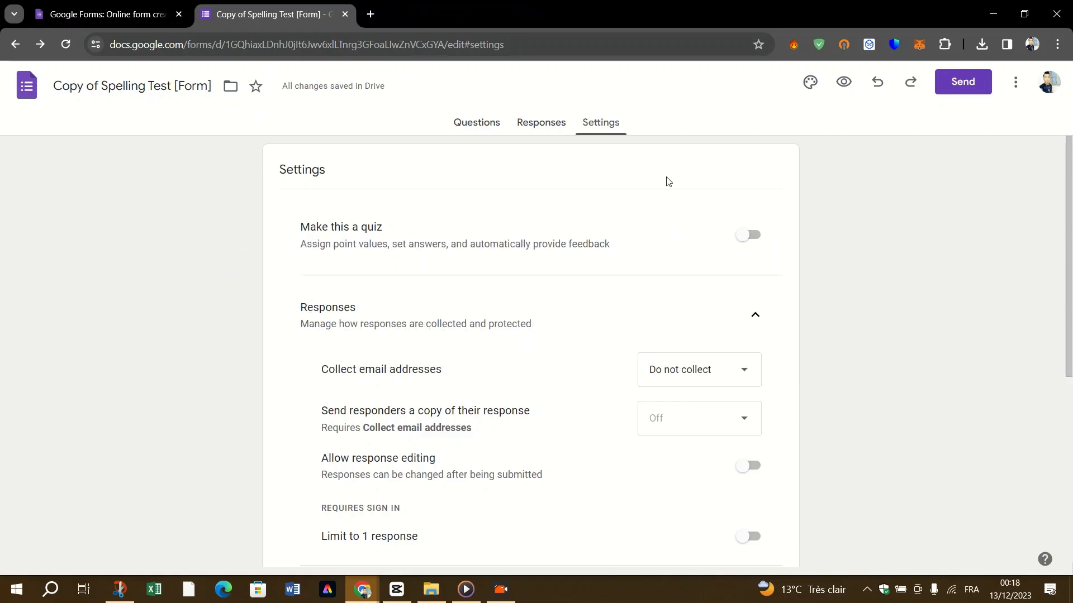
scroll(down, 3)
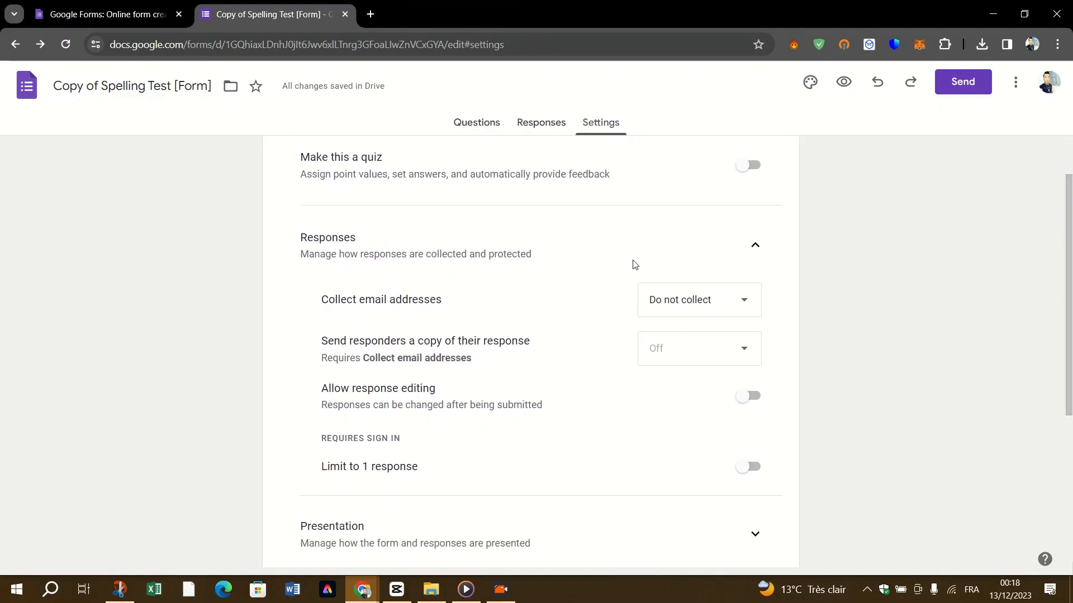
mouse_move(374, 307)
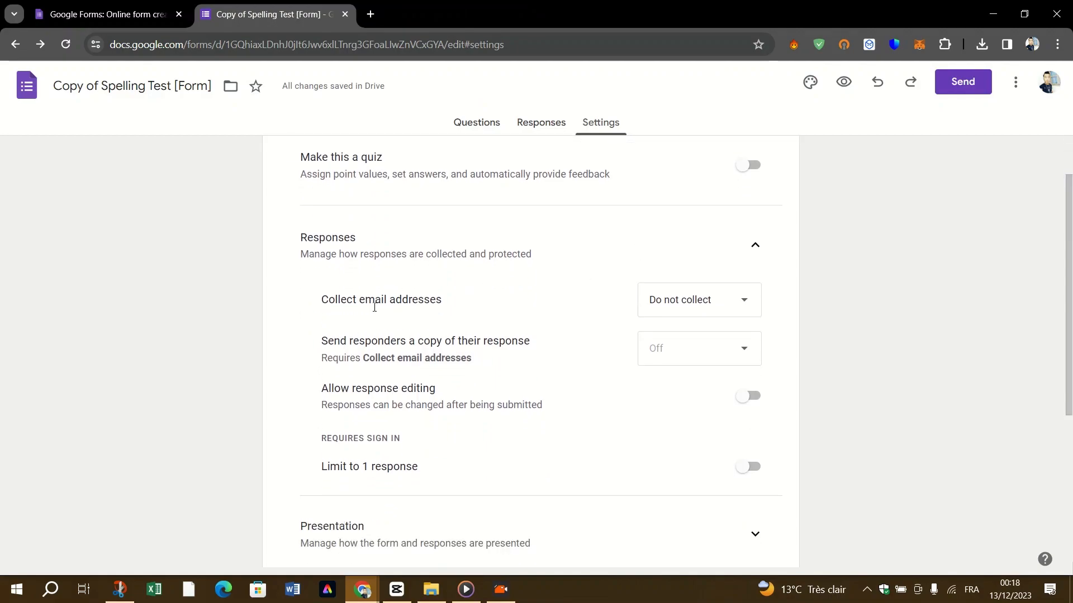
drag(320, 388, 543, 409)
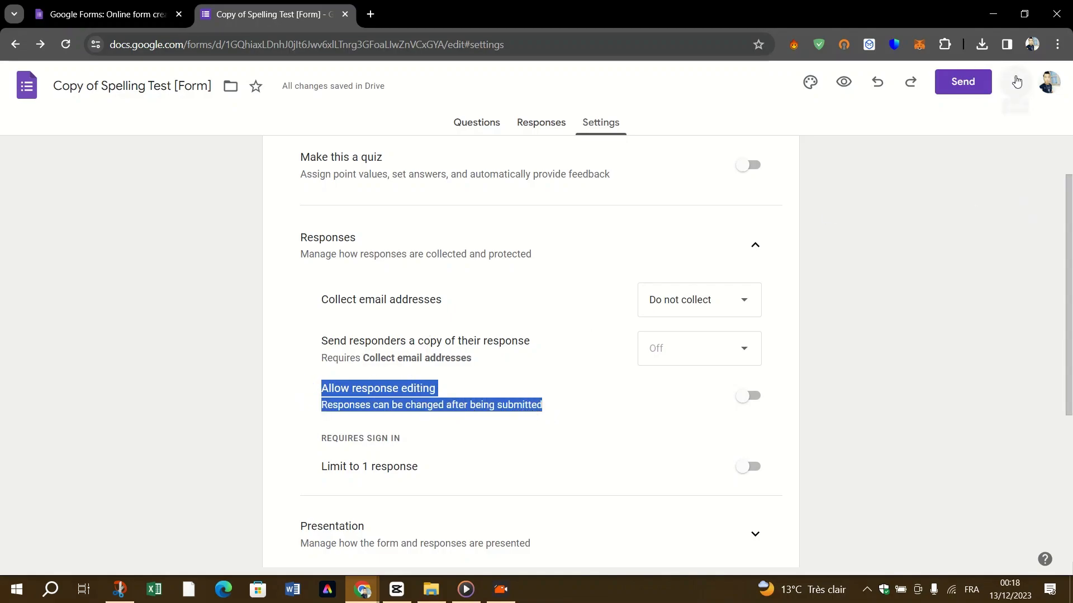
Step: In Add editors, check the General access choices and leave access set to Restricted
click(1015, 81)
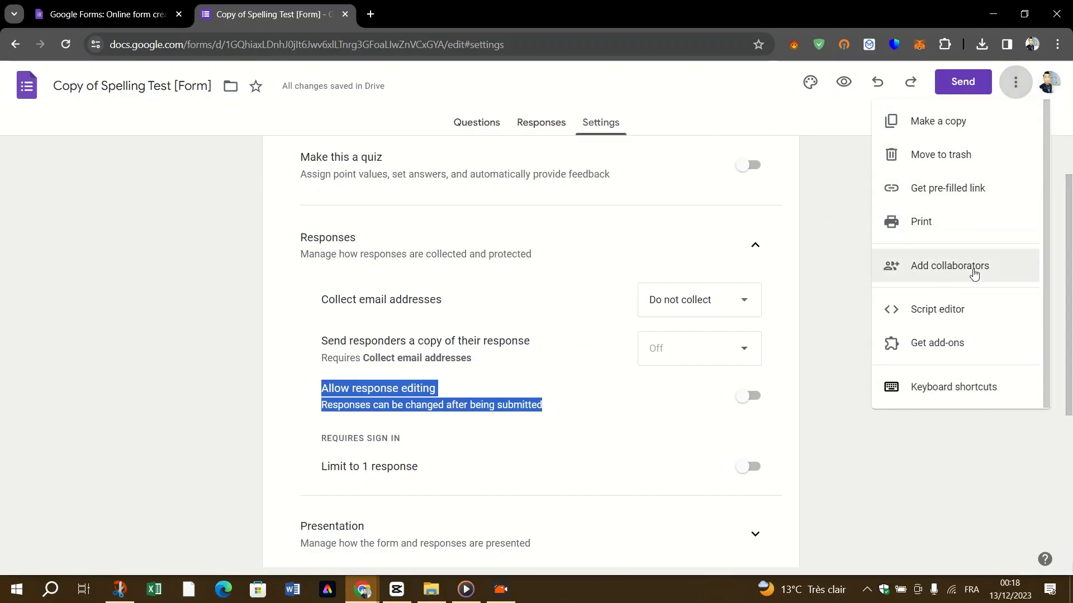
click(949, 266)
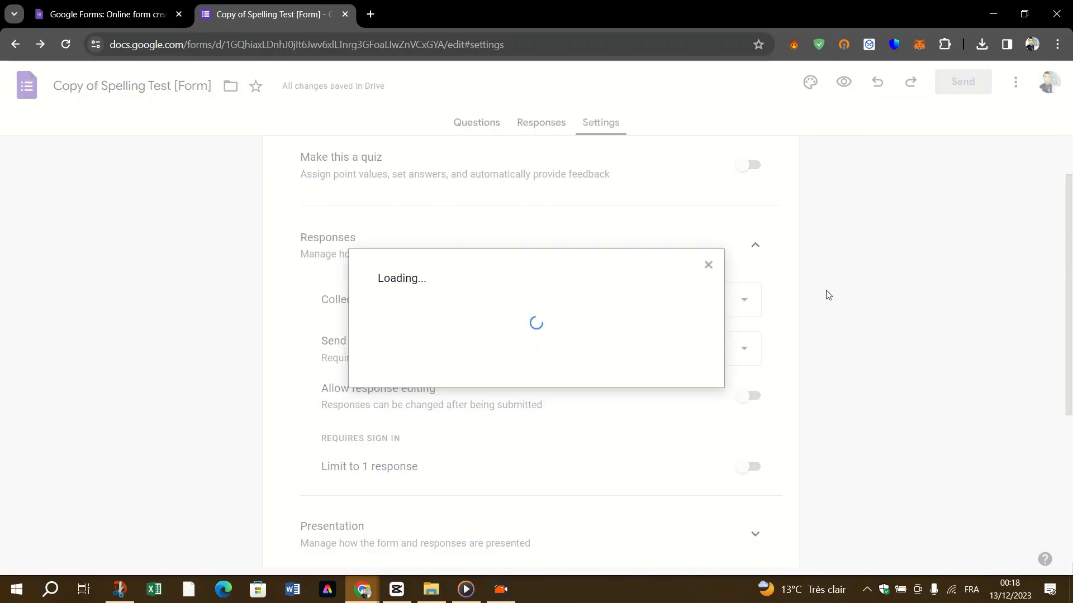
mouse_move(801, 285)
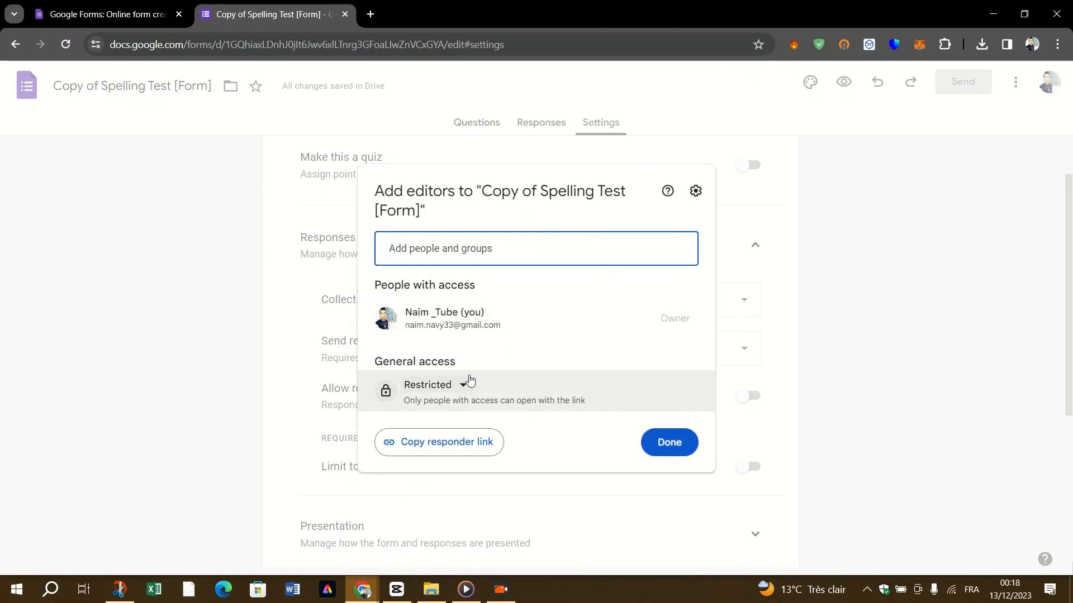
mouse_move(499, 208)
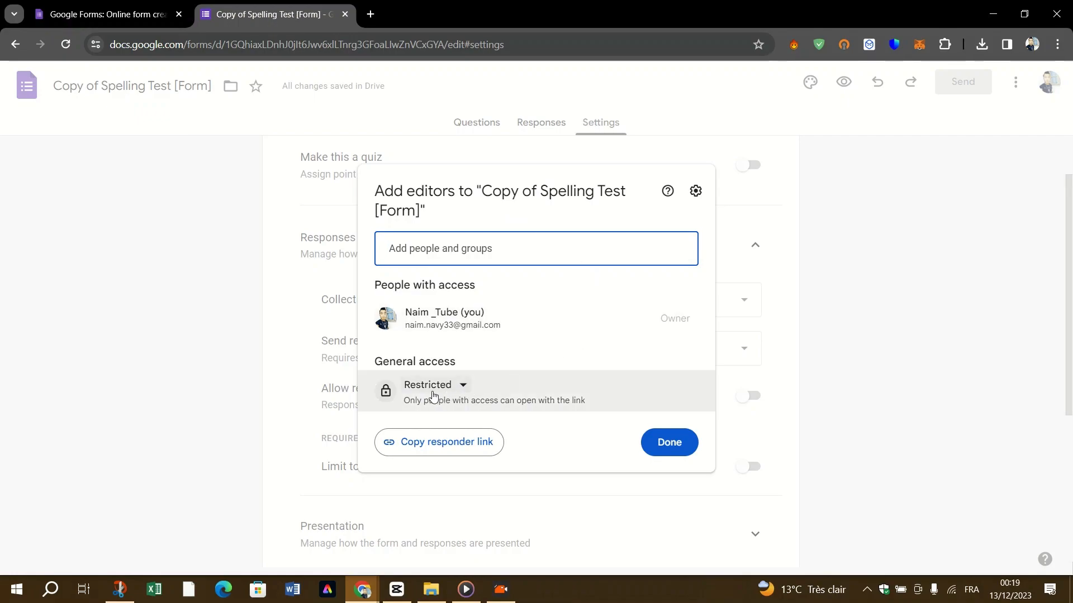
click(433, 385)
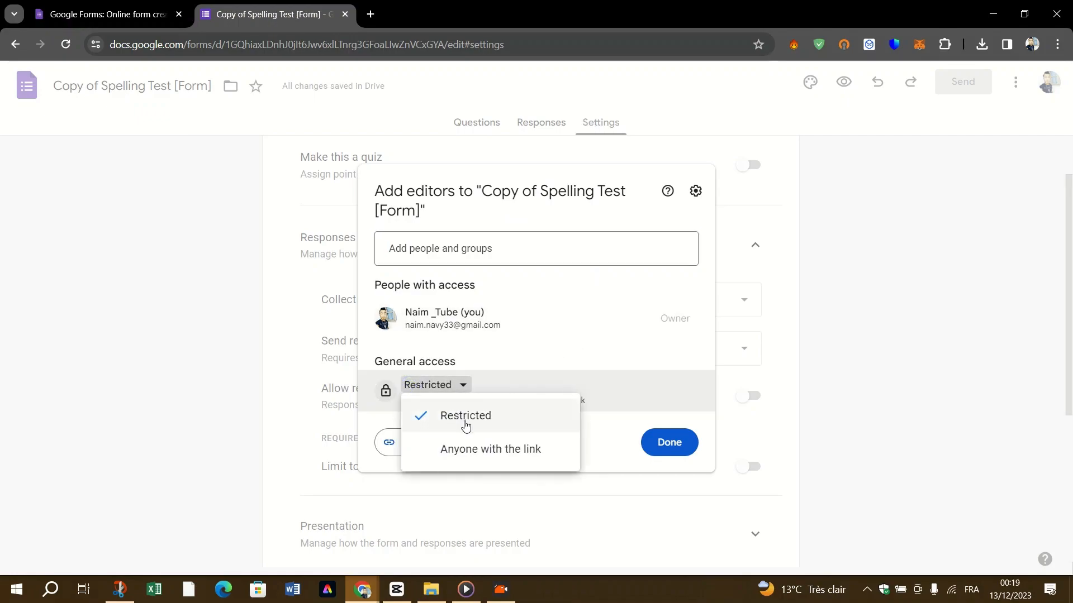
mouse_move(532, 342)
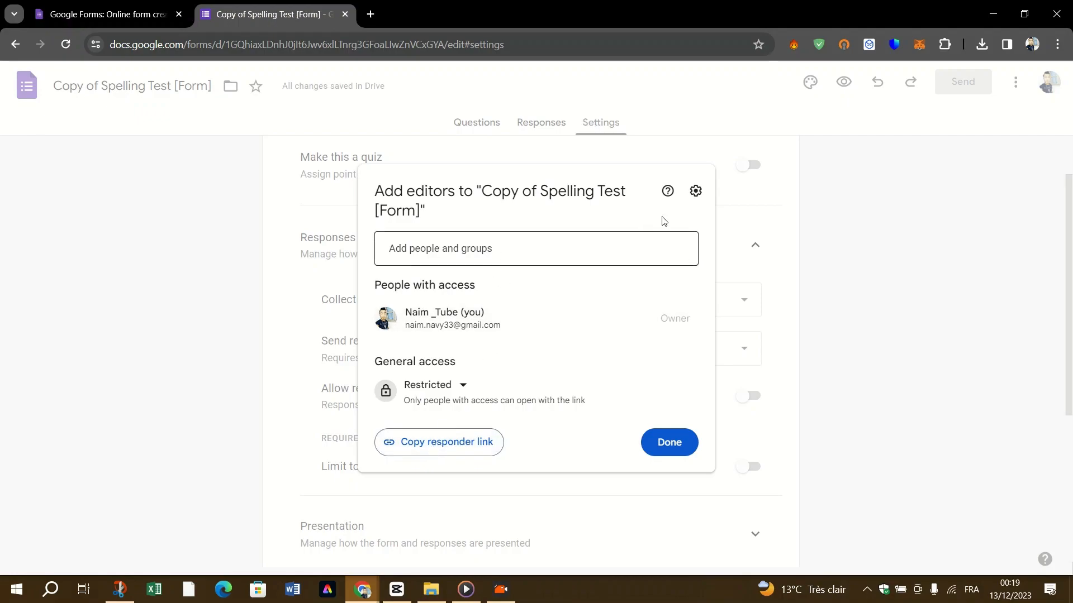
click(433, 385)
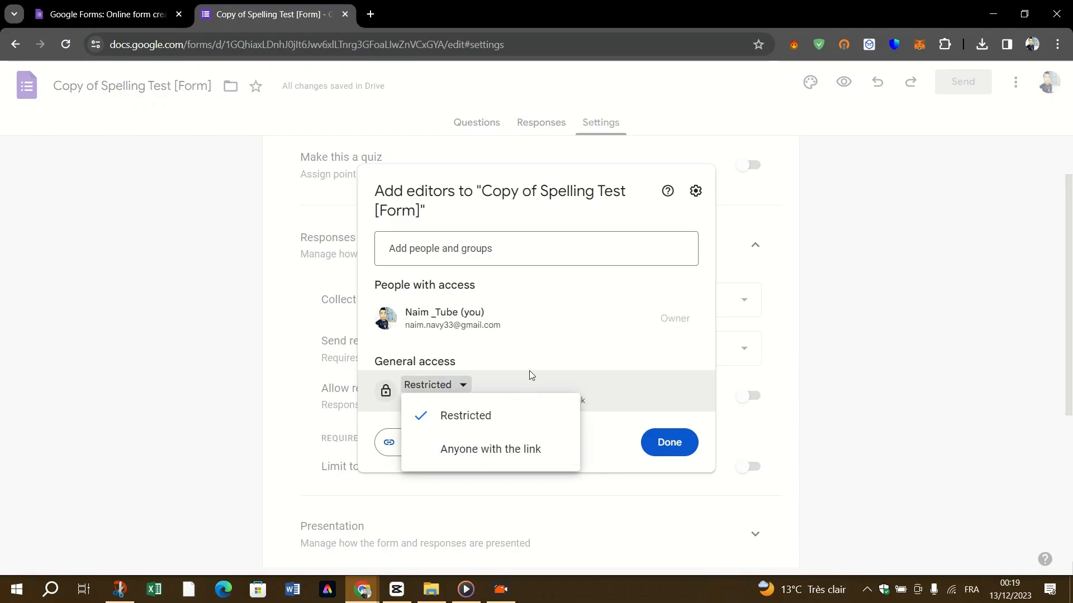
mouse_move(532, 357)
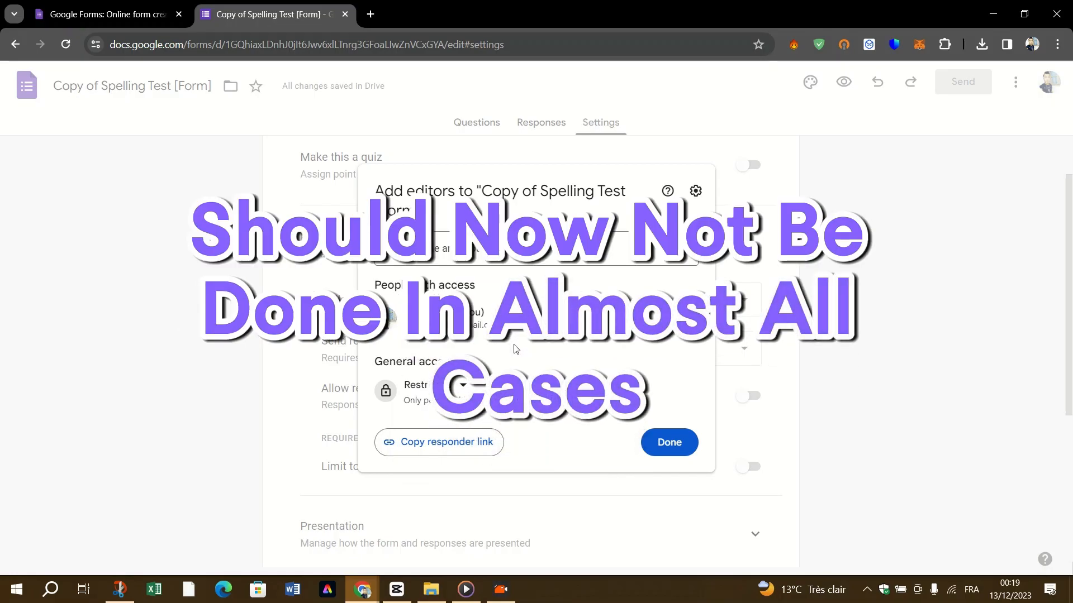
mouse_move(495, 356)
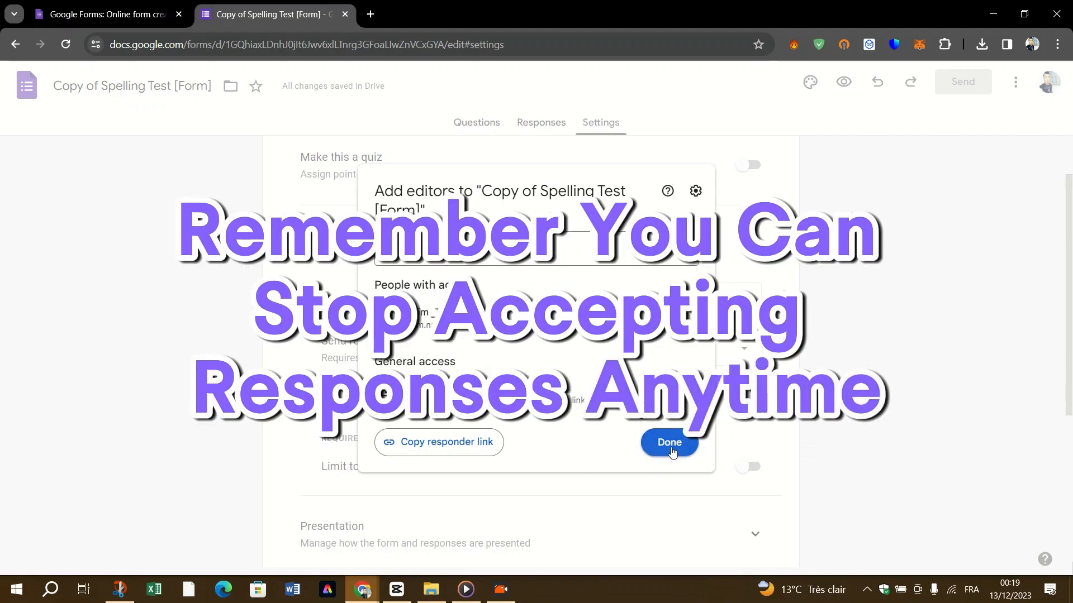
Step: Close the editors dialog and go to the Responses tab showing 0 responses
click(670, 442)
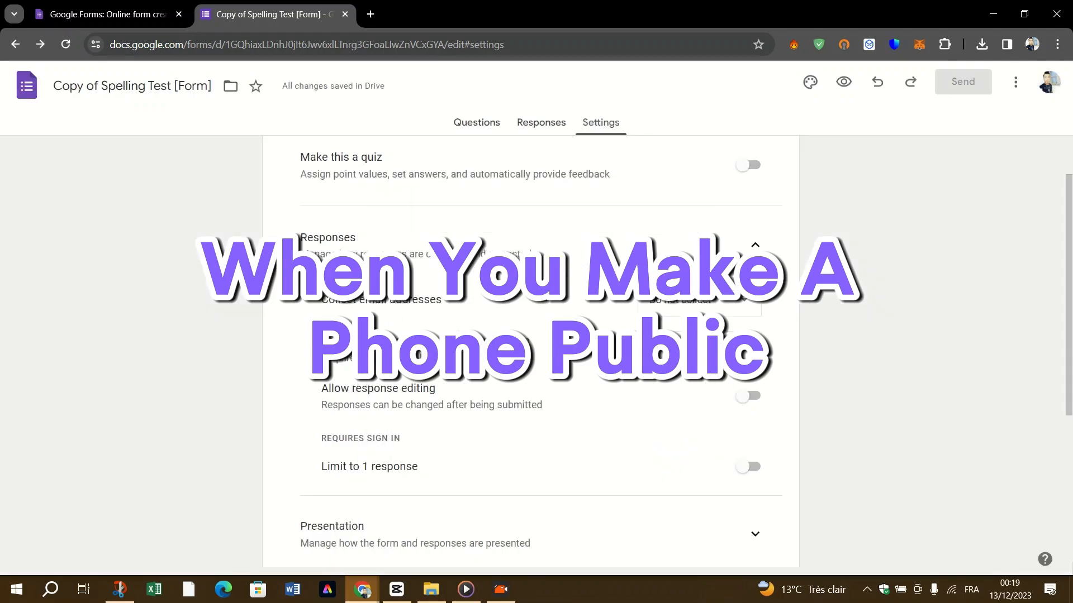
scroll(down, 3)
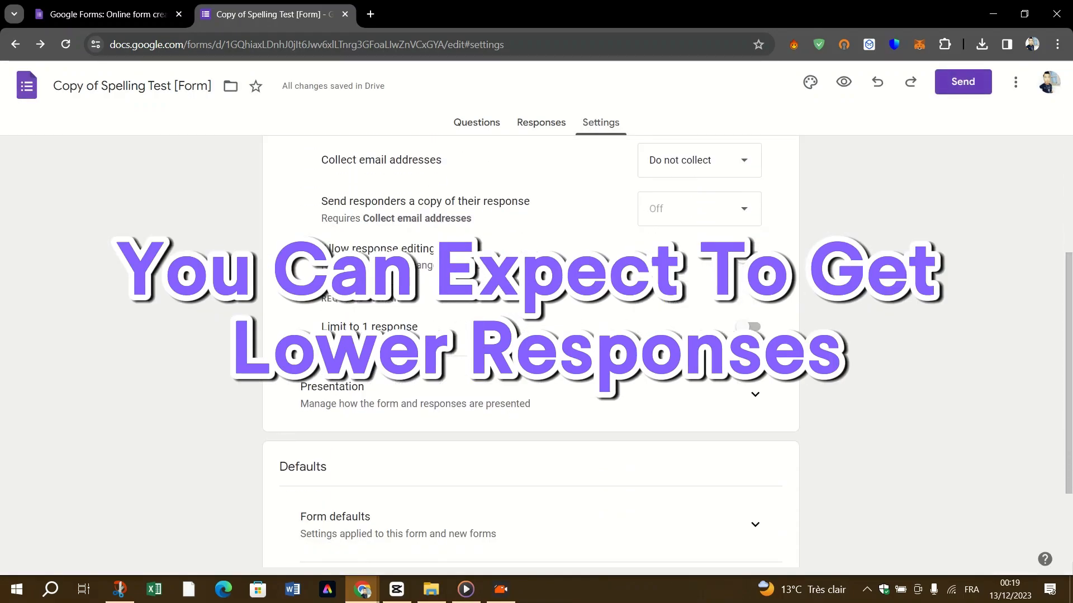
scroll(down, 3)
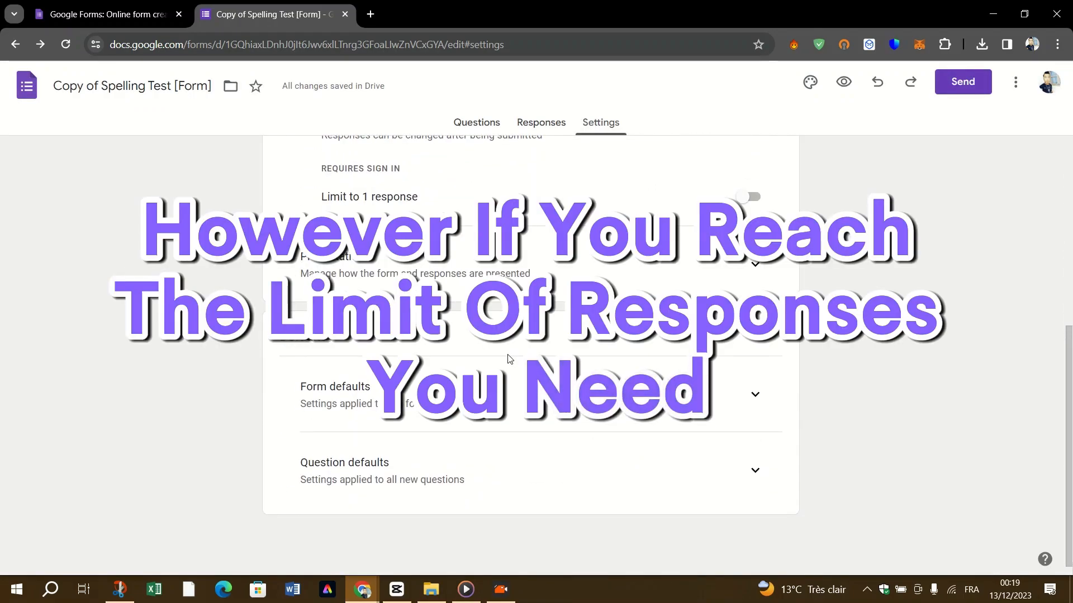
click(541, 123)
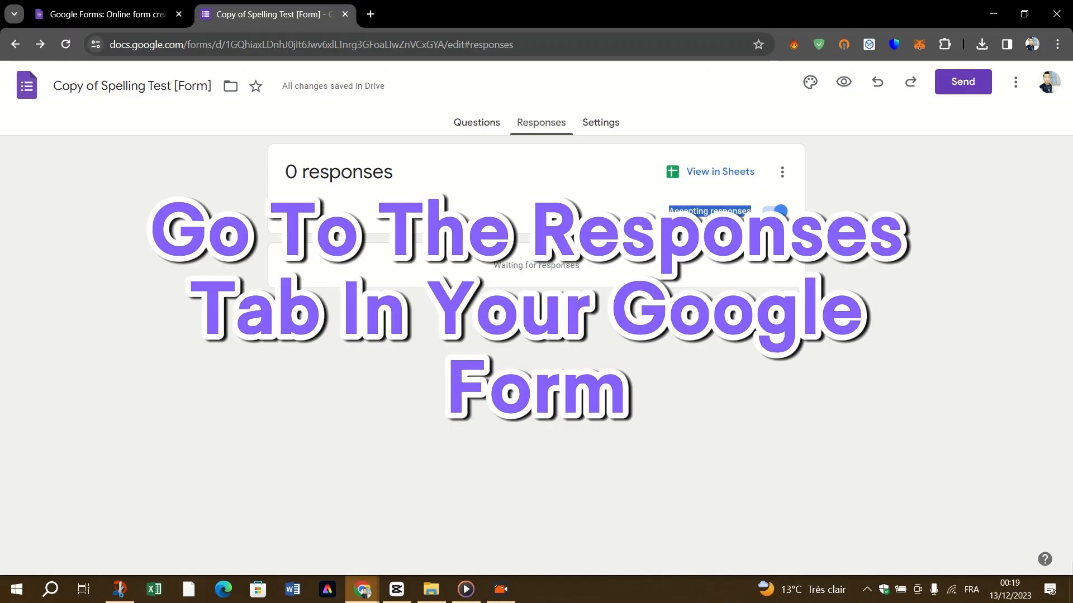
Step: Turn off accepting responses, enter 'SORR' as the respondent message, then resume accepting responses
click(769, 211)
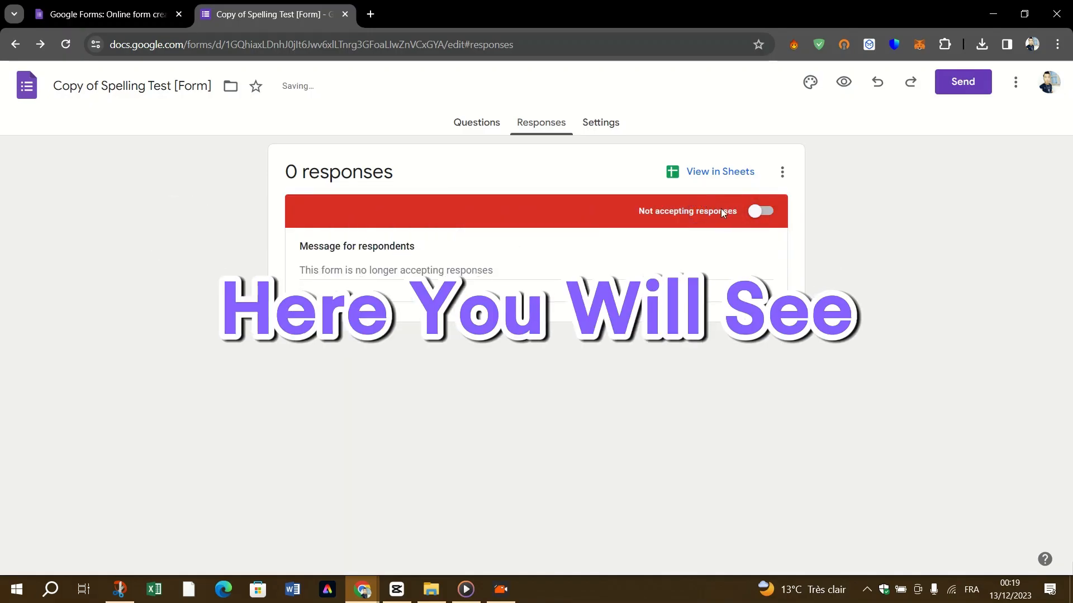
click(760, 211)
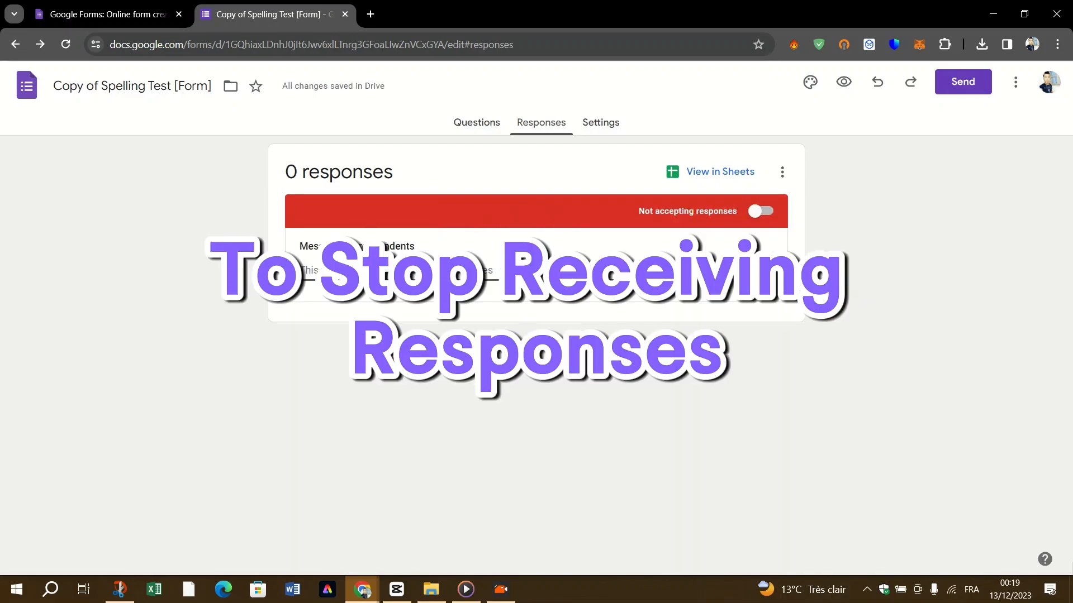
click(760, 211)
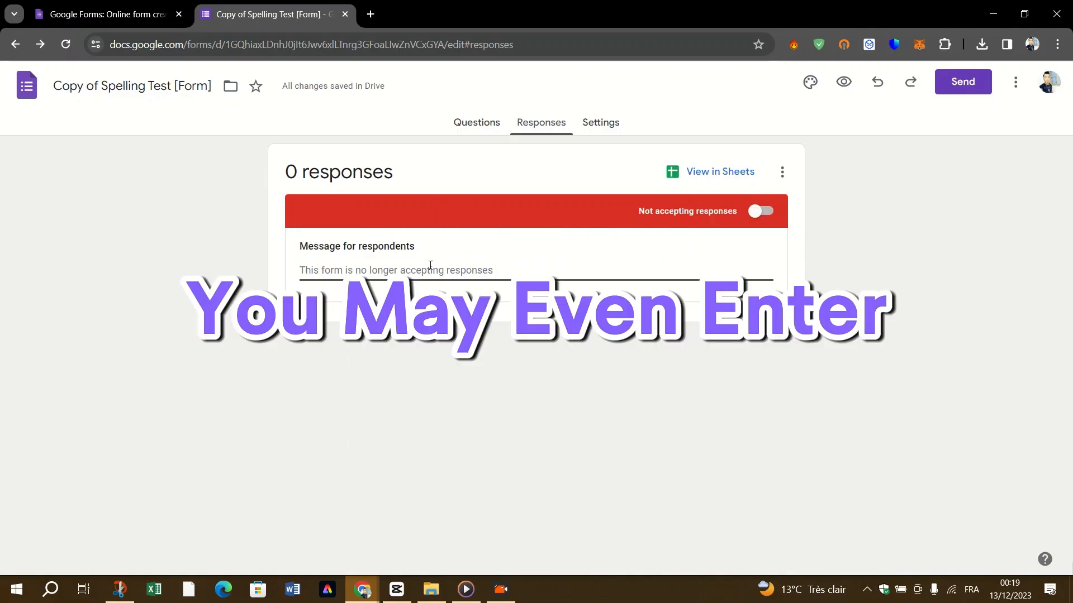
text(SORR)
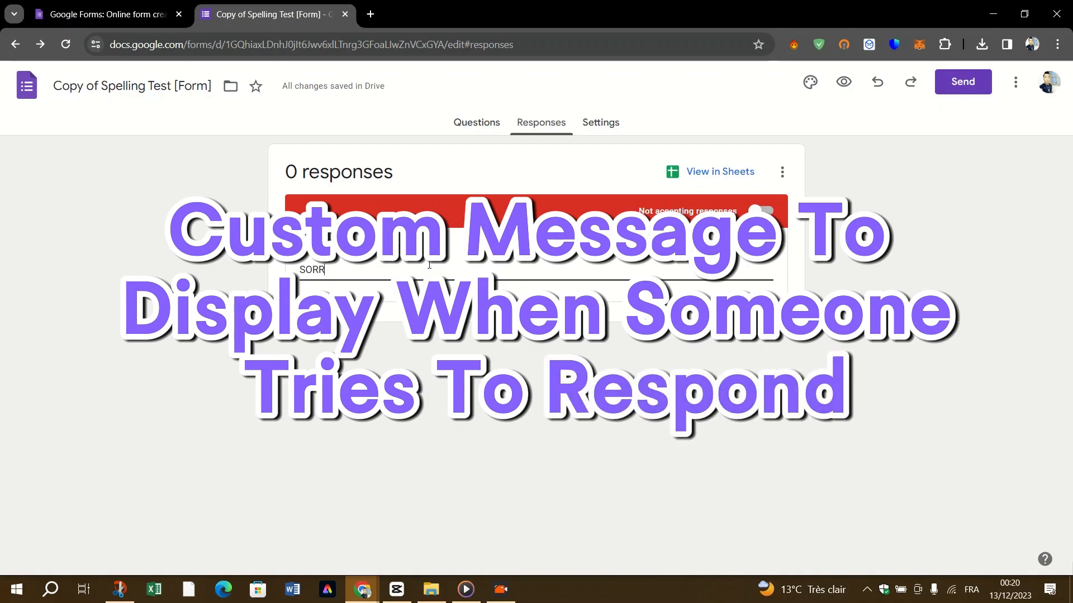
click(760, 211)
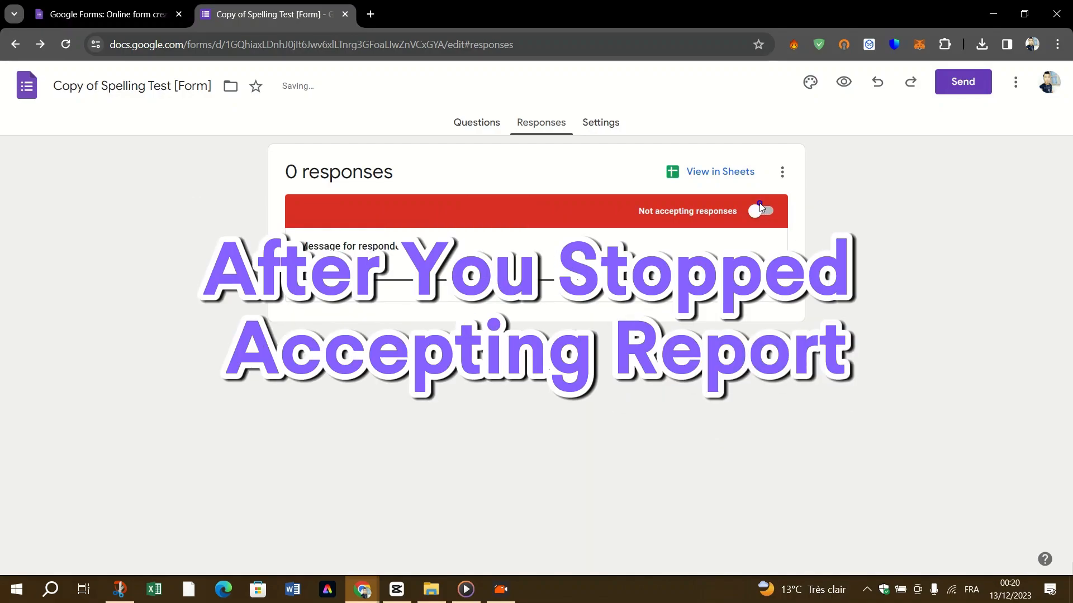
click(760, 211)
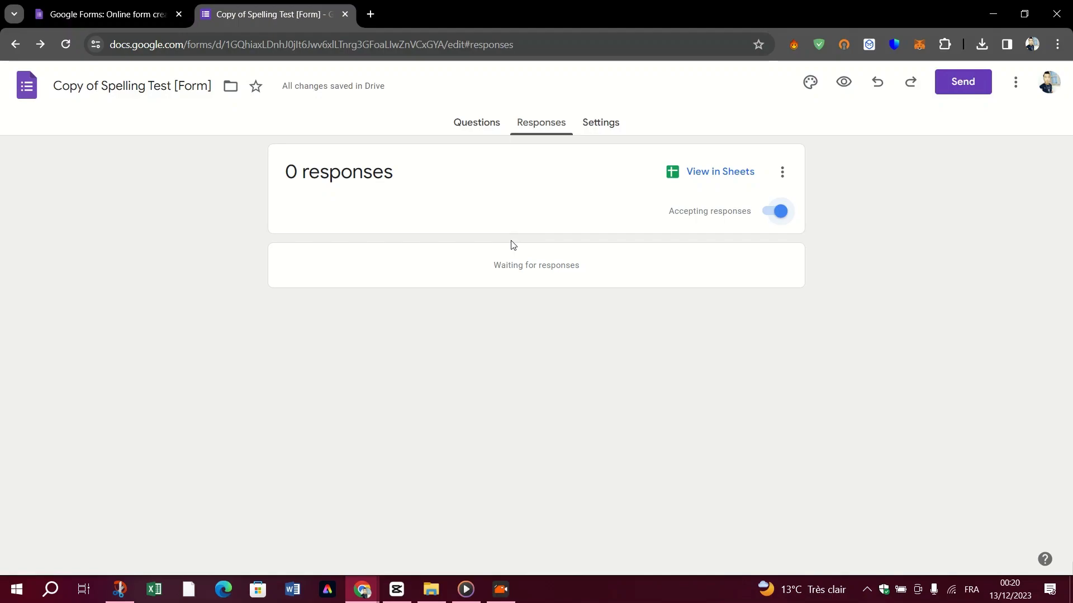
mouse_move(479, 120)
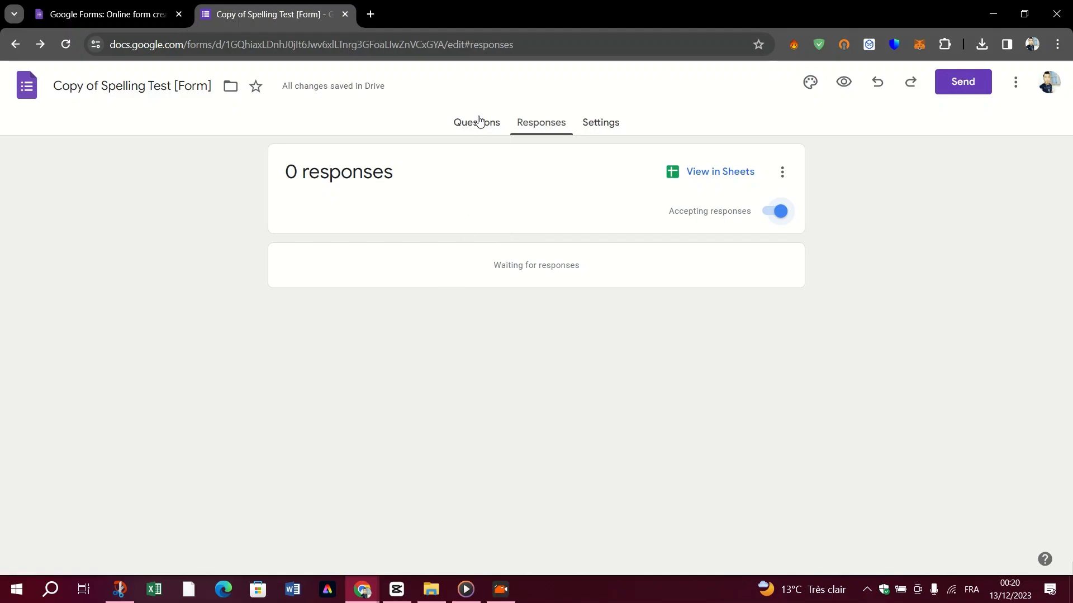
Step: Back on the Questions tab, open the Send form dialog with subject Spelling Test
click(476, 122)
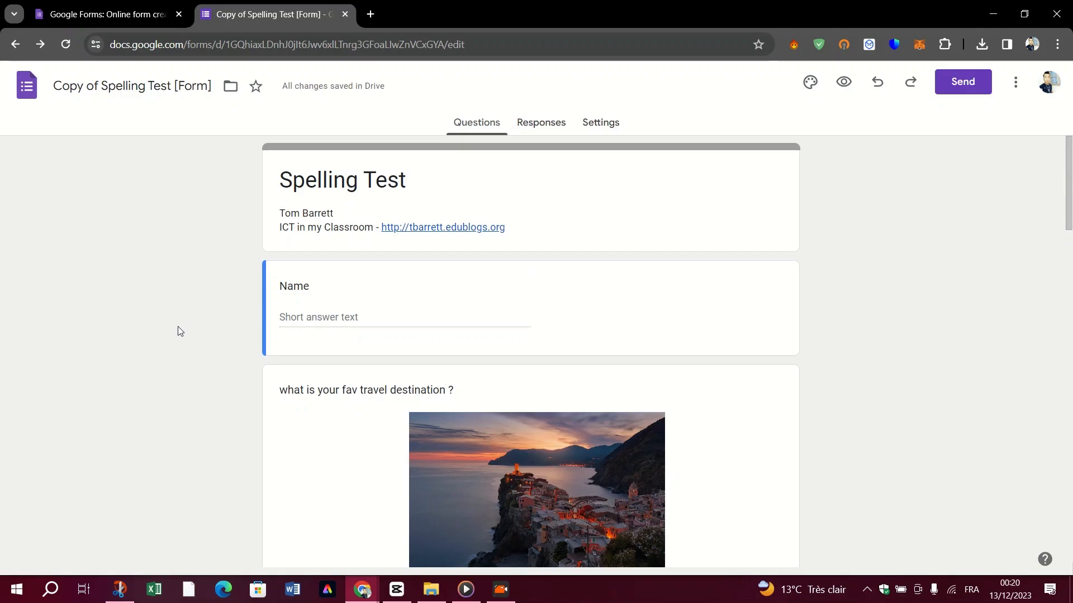
scroll(down, 3)
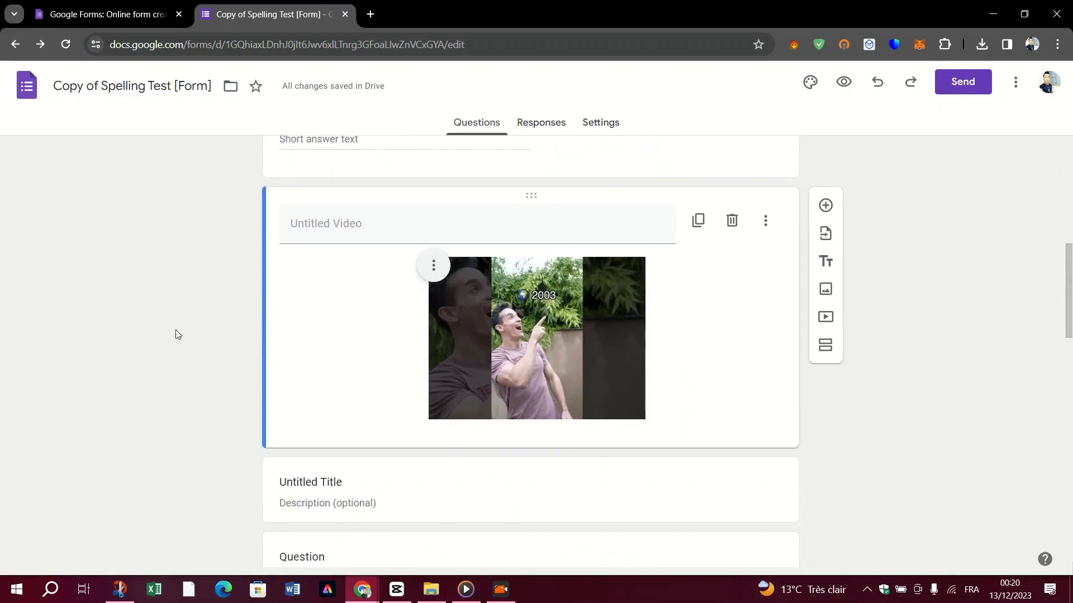
scroll(down, 3)
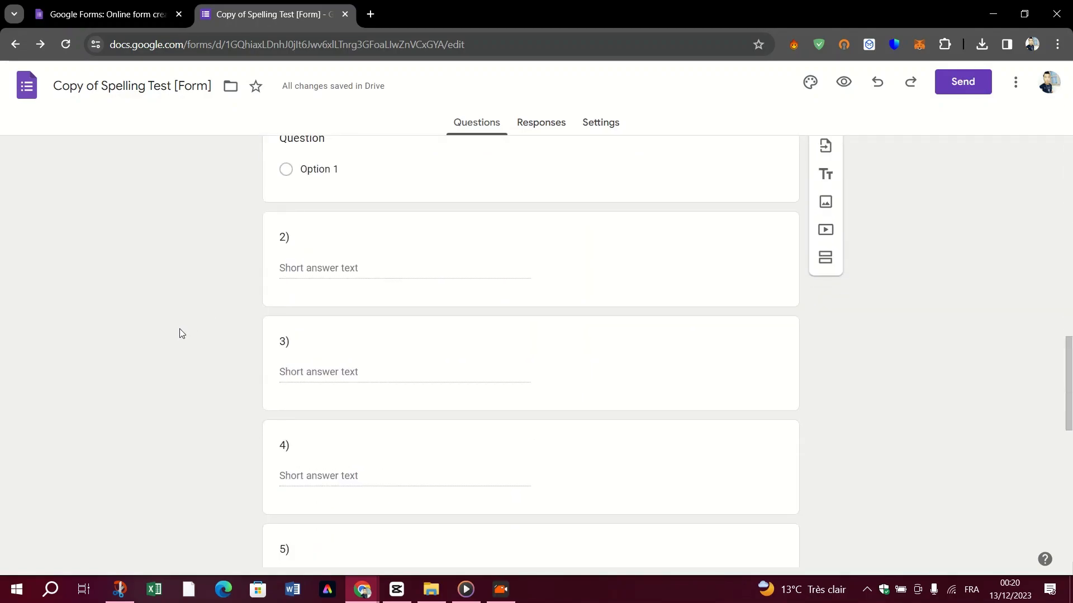
scroll(down, 3)
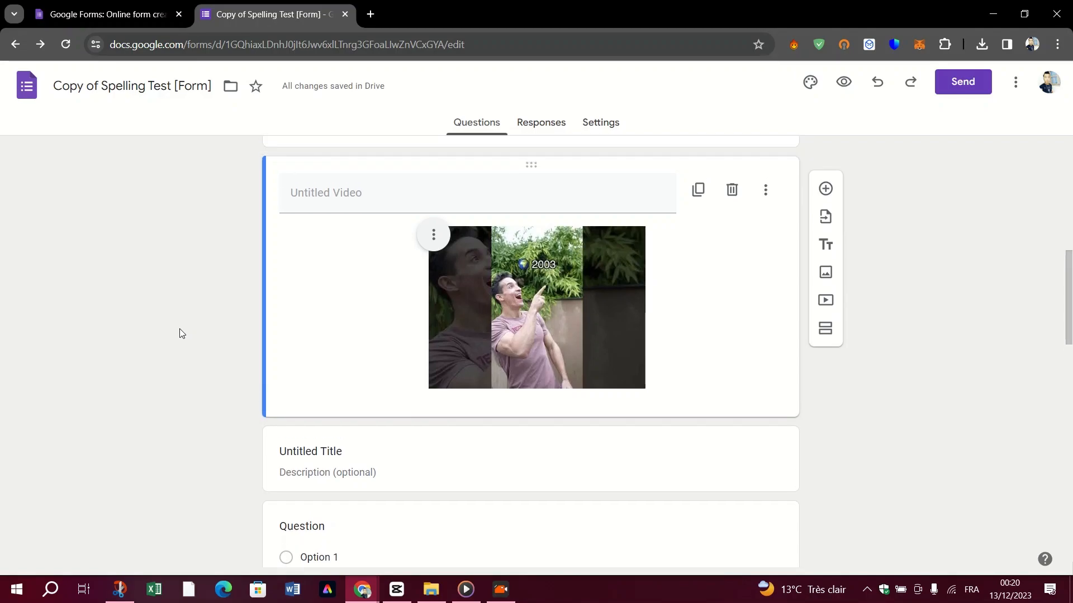
click(962, 81)
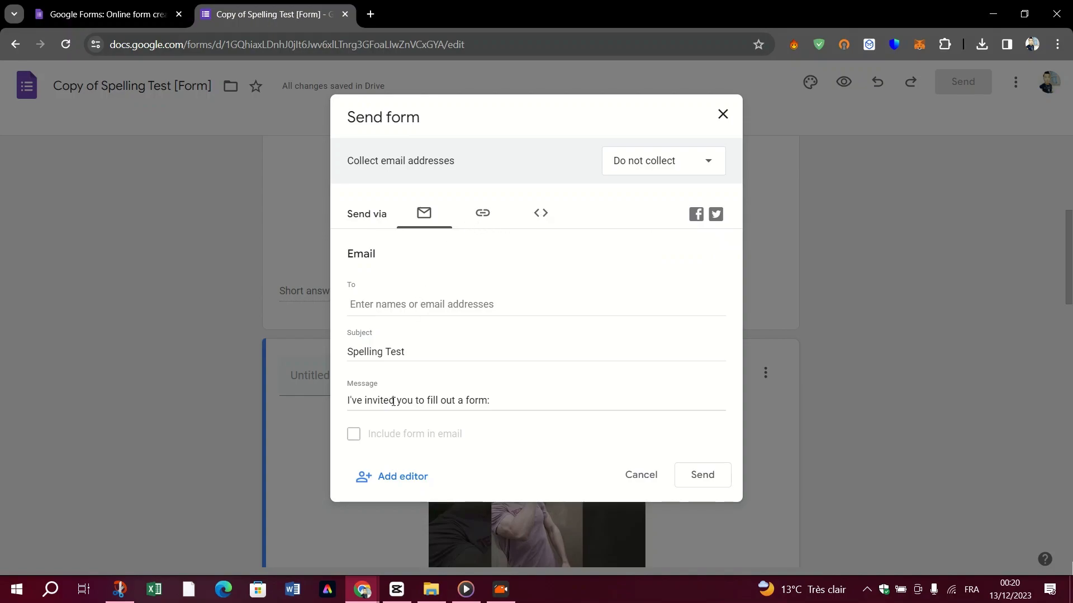
click(664, 161)
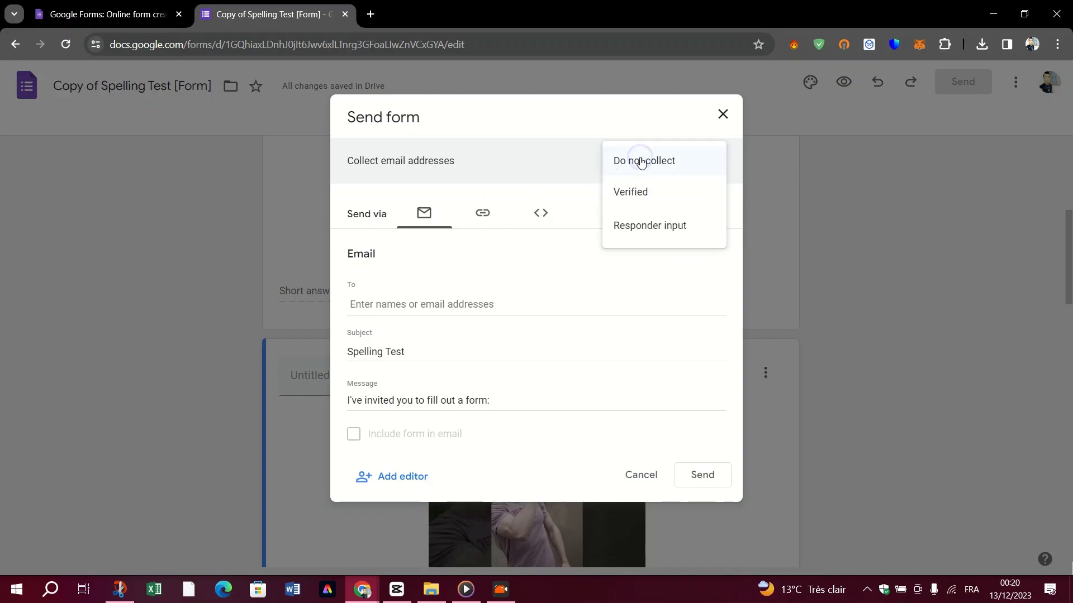
click(644, 161)
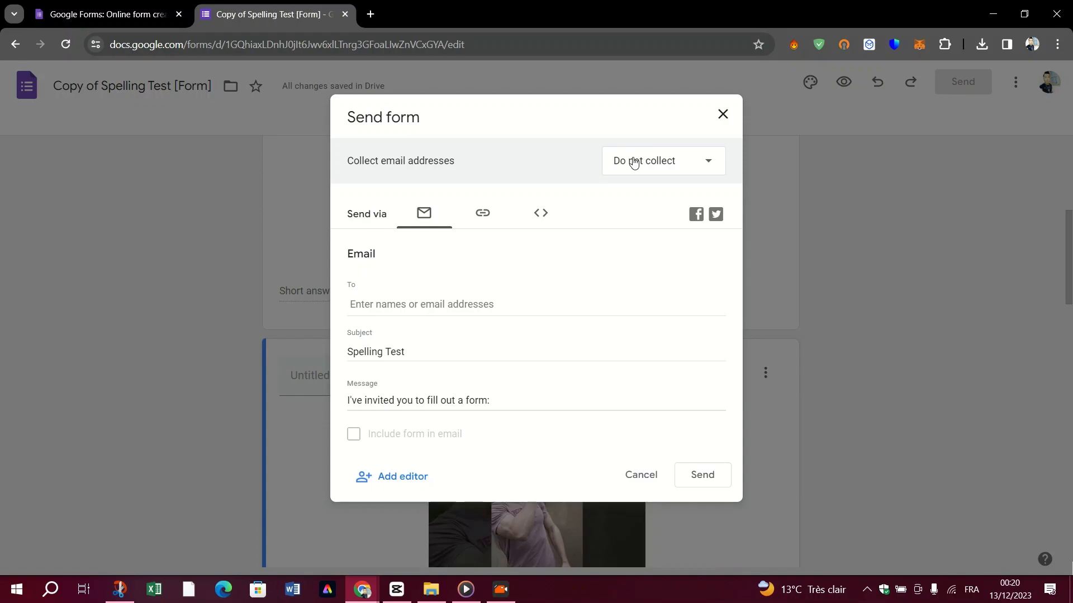
mouse_move(630, 164)
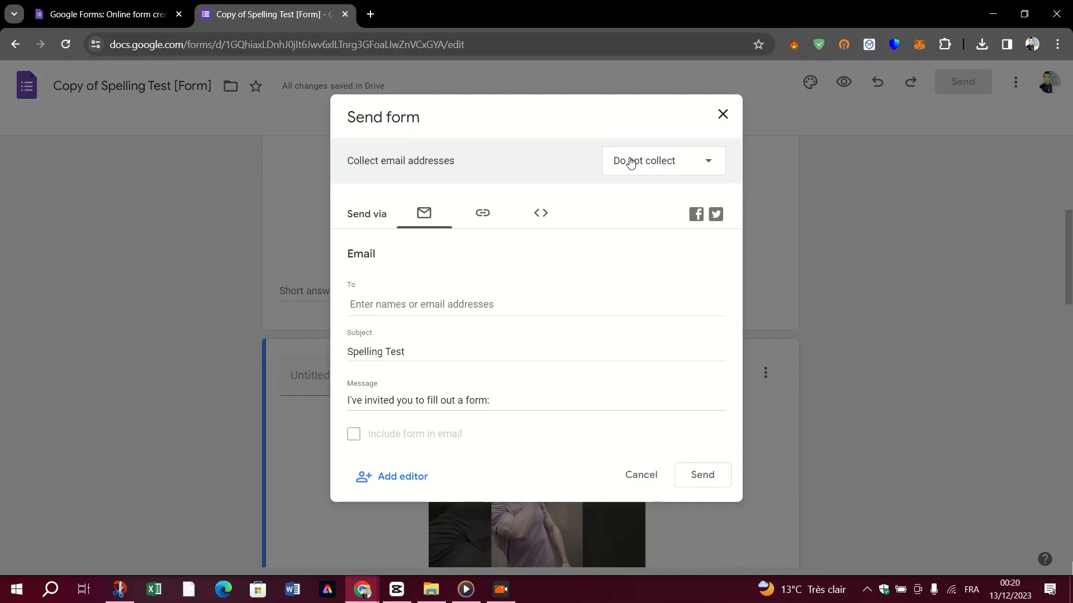